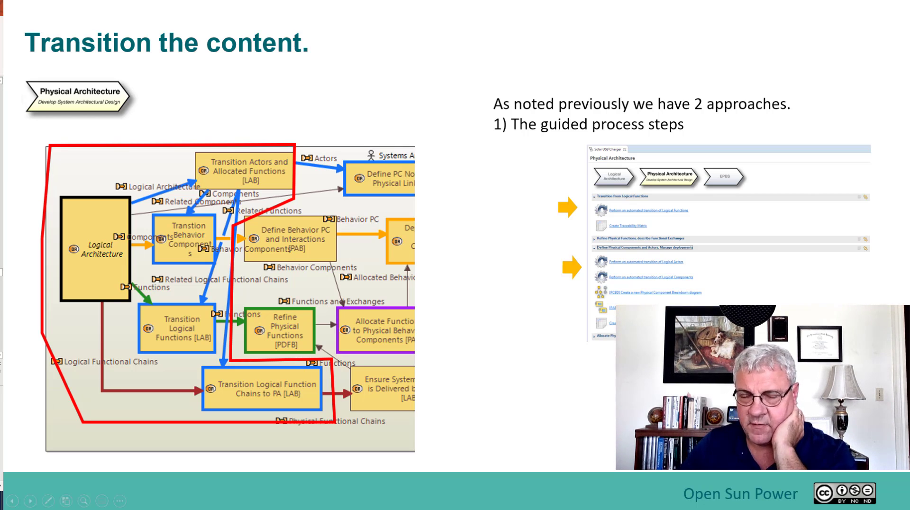
mouse_move(534, 286)
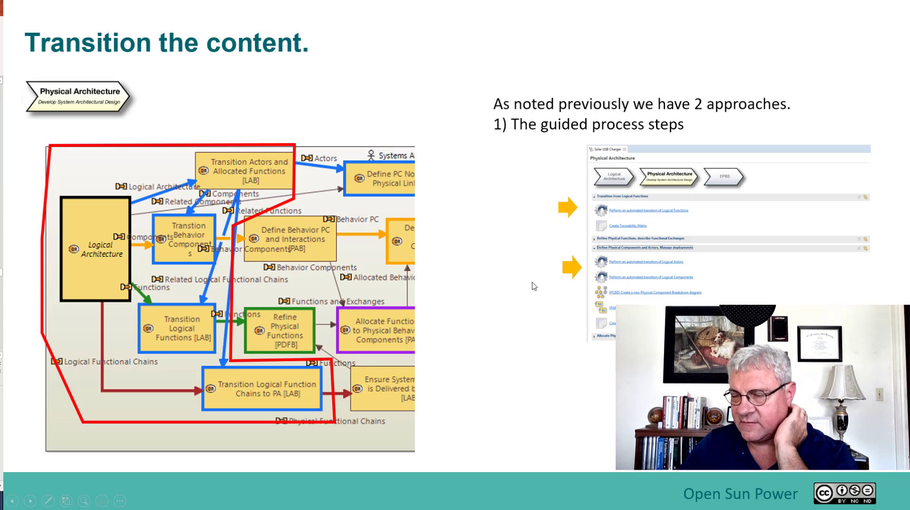
mouse_move(503, 249)
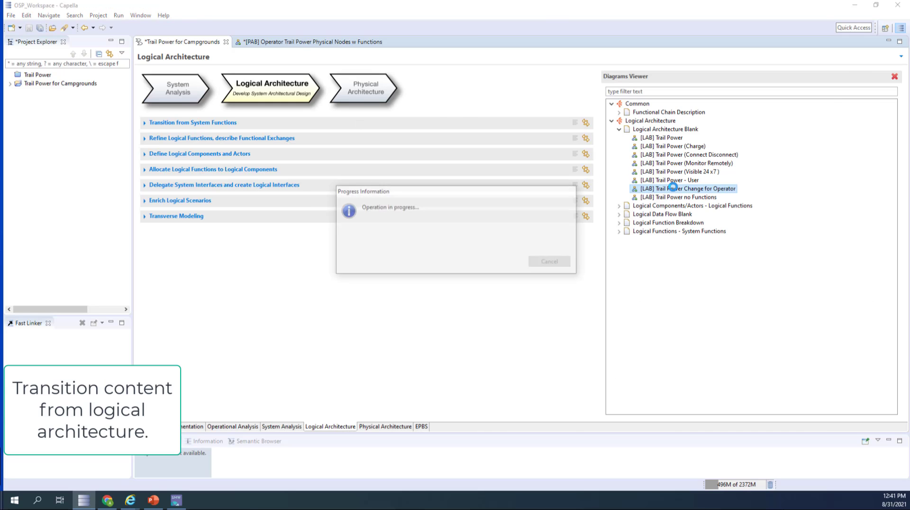
- Transition the GPS actor from logical to physical architecture (LC/LA to PC/PA) in the Operator diagram
double_click(691, 188)
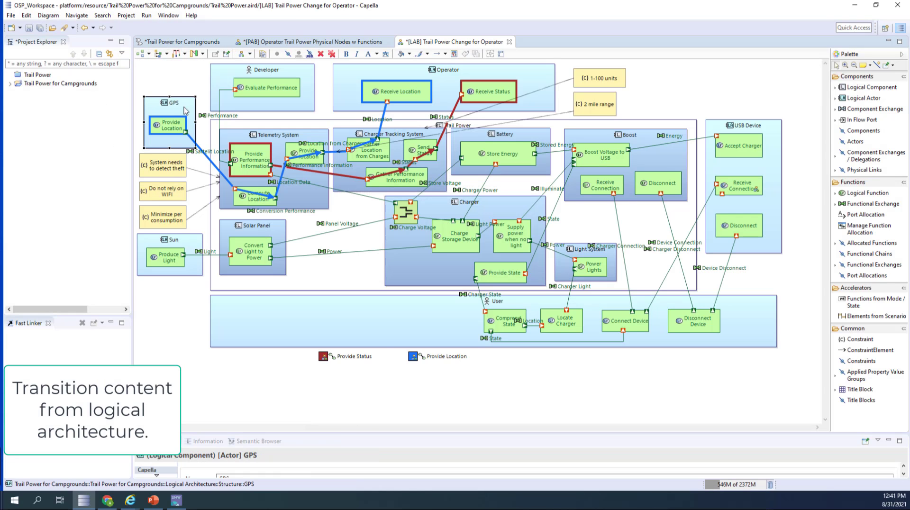
right_click(169, 125)
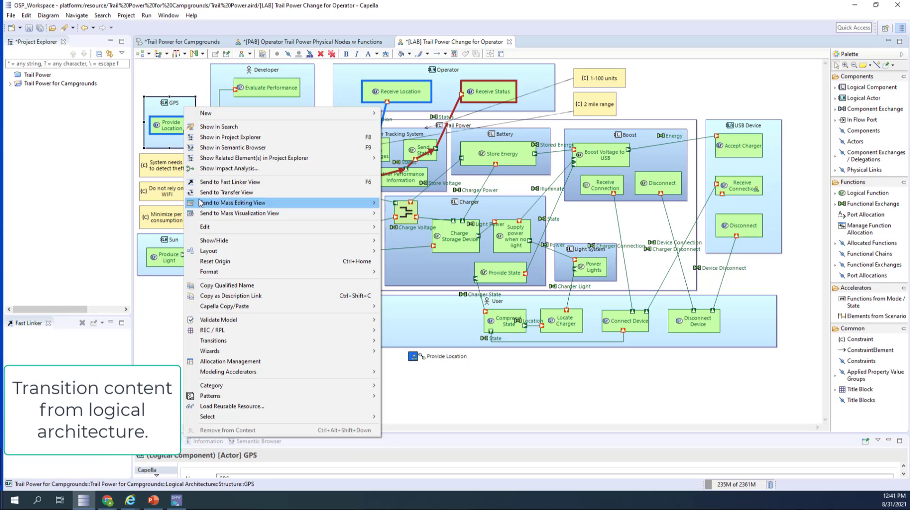
mouse_move(230, 361)
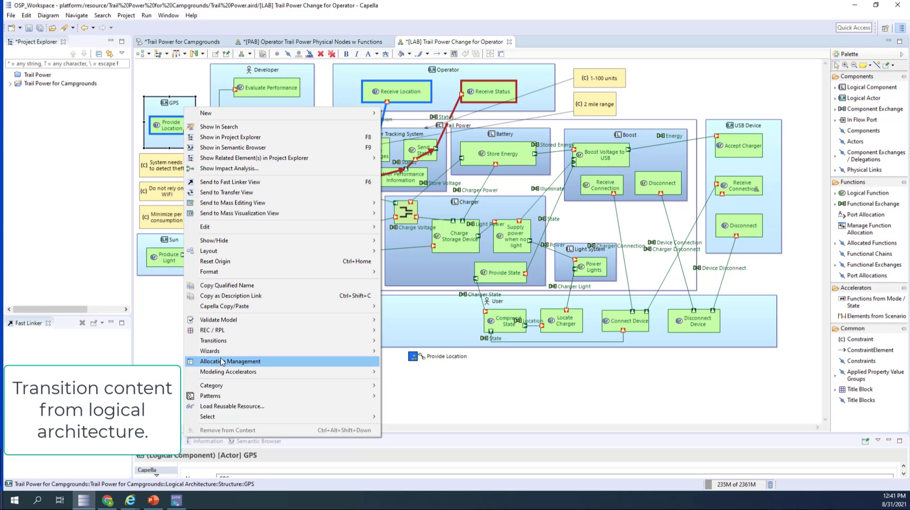
mouse_move(214, 330)
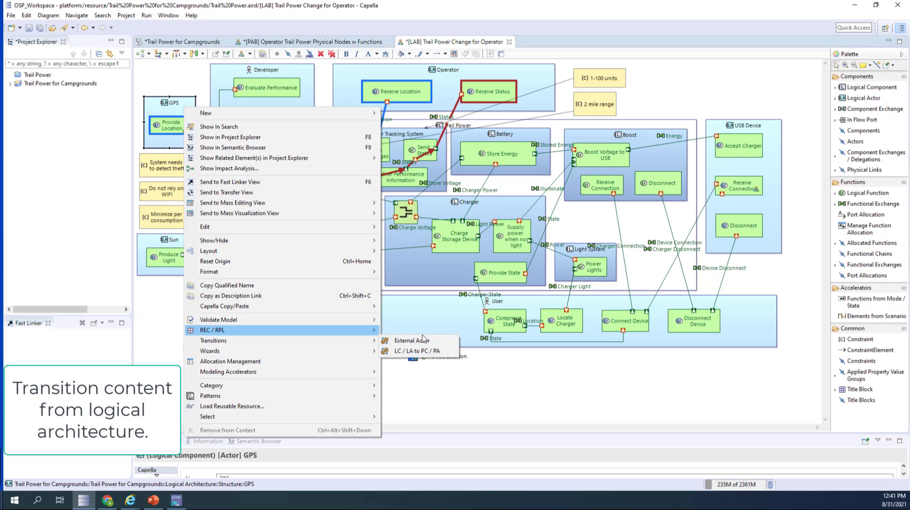
click(411, 341)
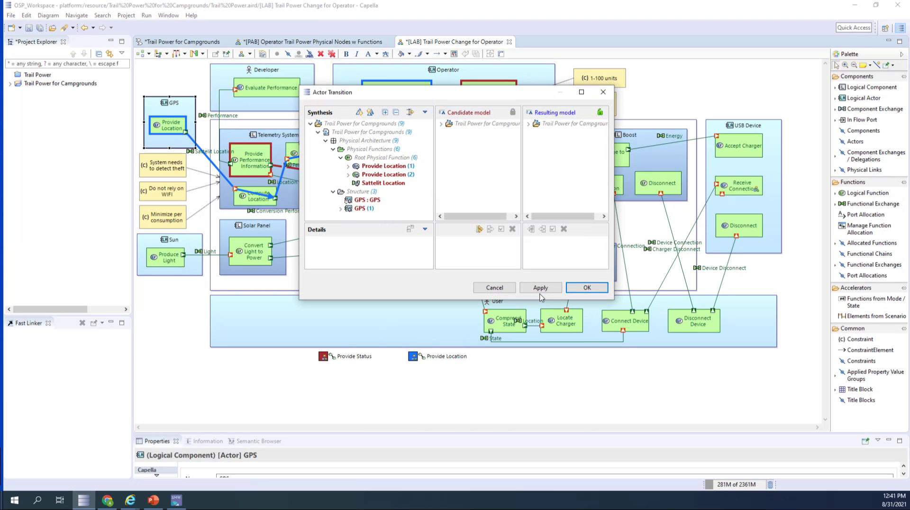
click(586, 287)
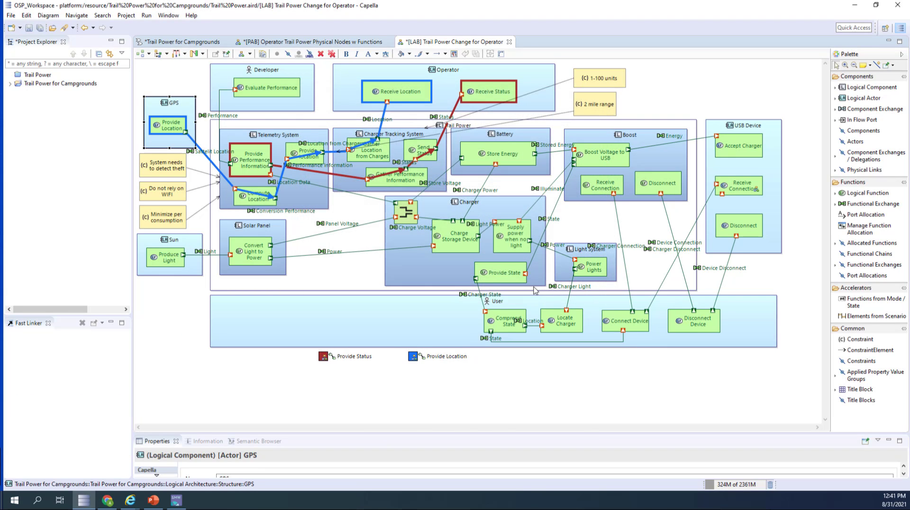
- Transition Operator as an external actor and the Provide Location functional chain to physical
click(444, 82)
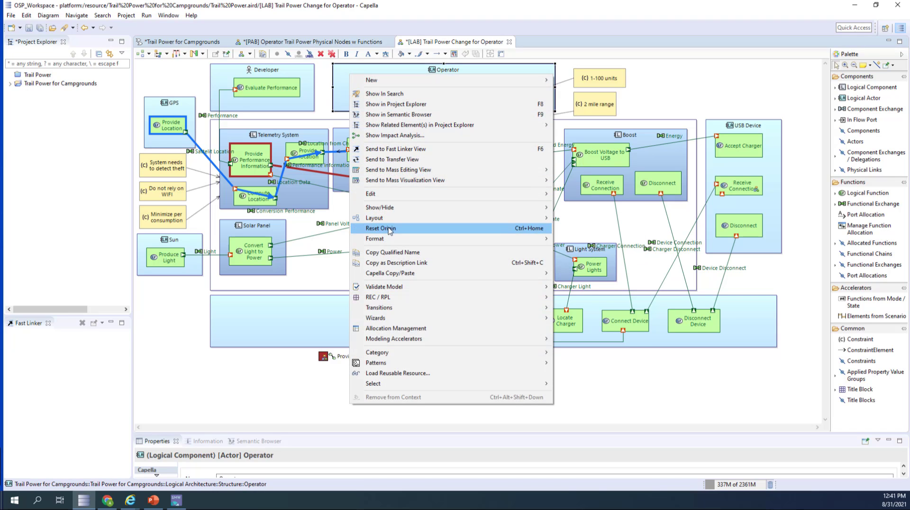
mouse_move(378, 307)
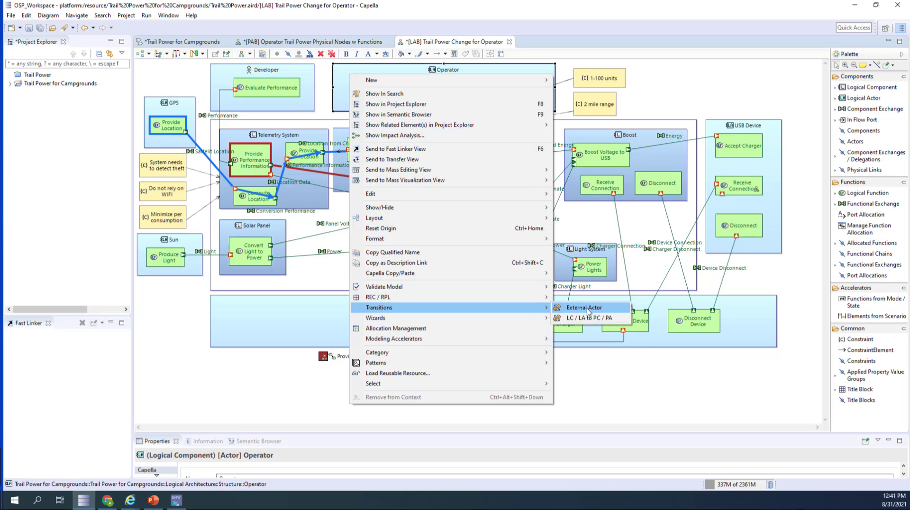
click(584, 307)
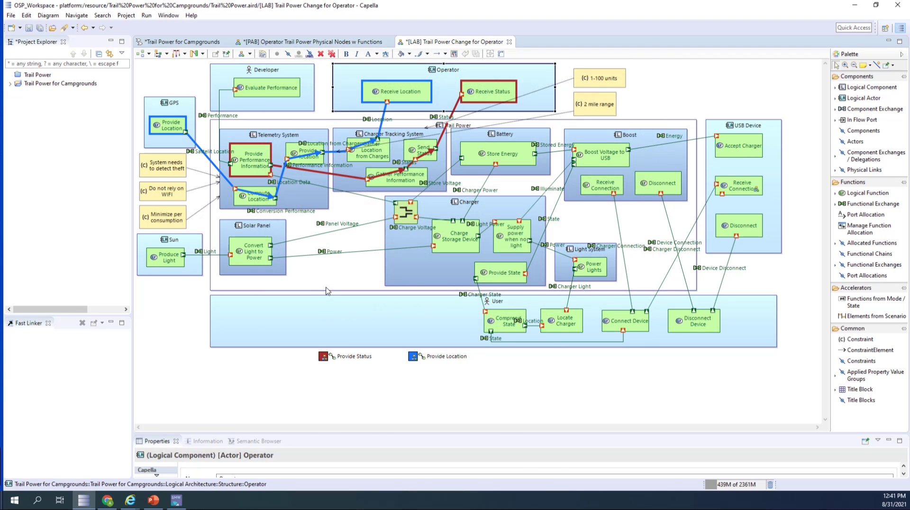
mouse_move(346, 327)
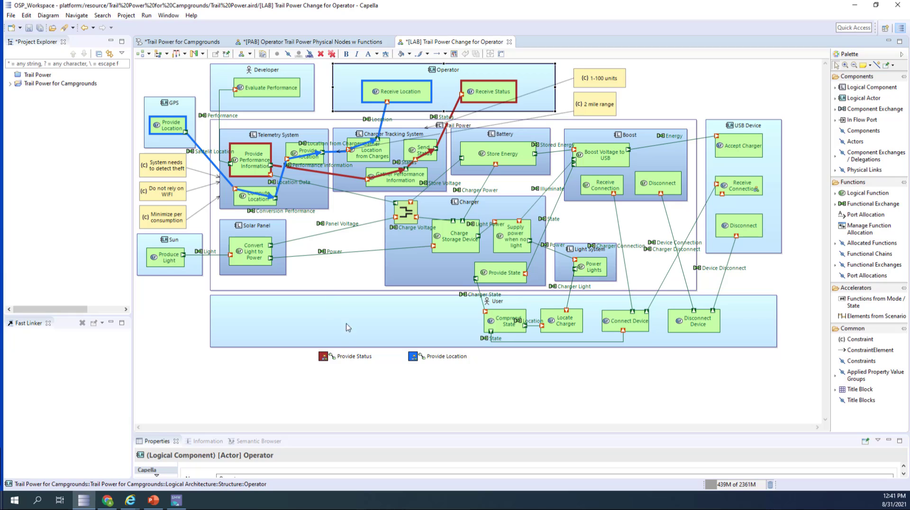
mouse_move(422, 370)
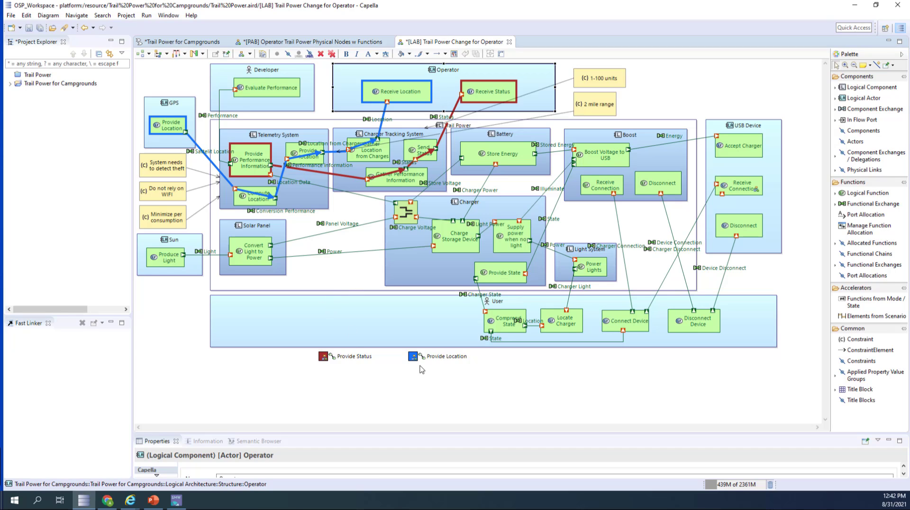
click(413, 356)
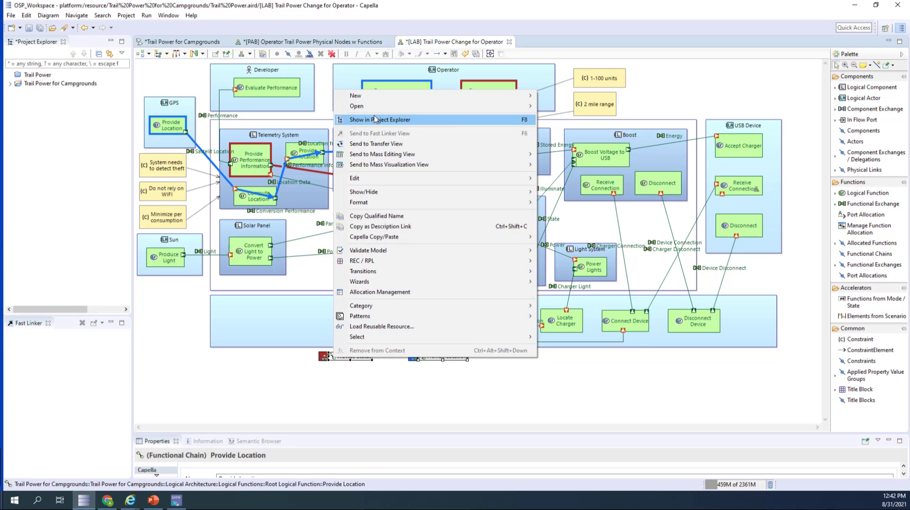
mouse_move(357, 106)
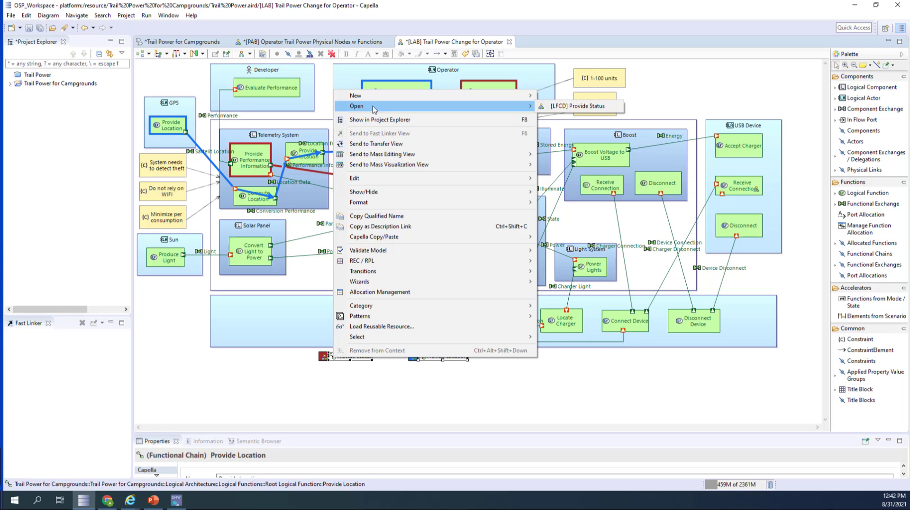
mouse_move(363, 271)
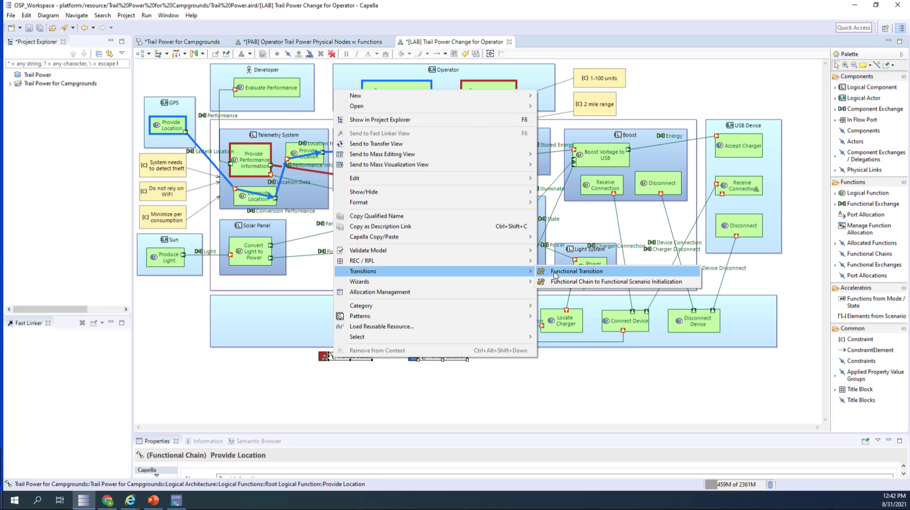
click(575, 271)
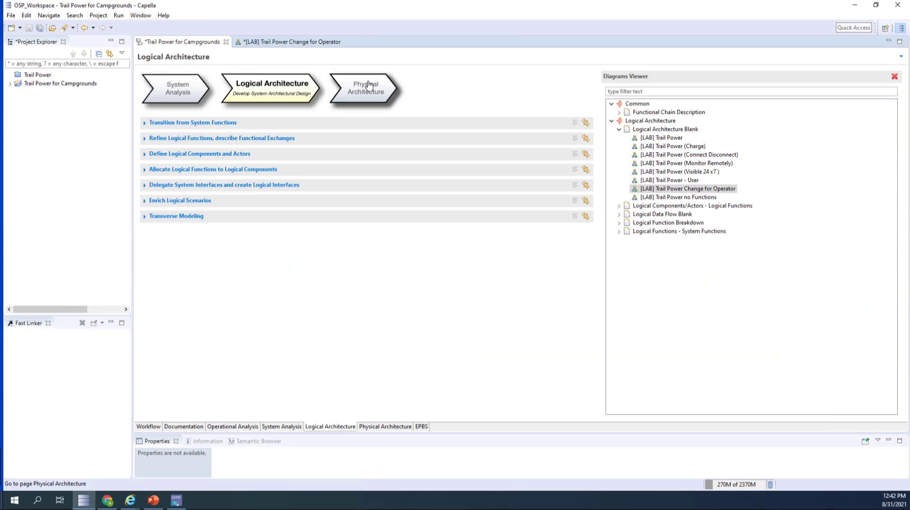
- In Physical Architecture, clone the Demo 2 [PAB] physical nodes diagram
click(364, 90)
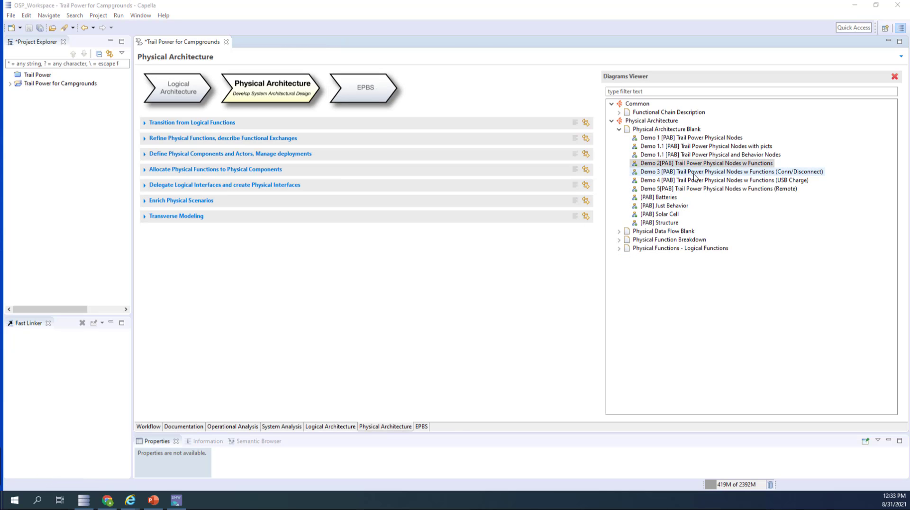
click(706, 163)
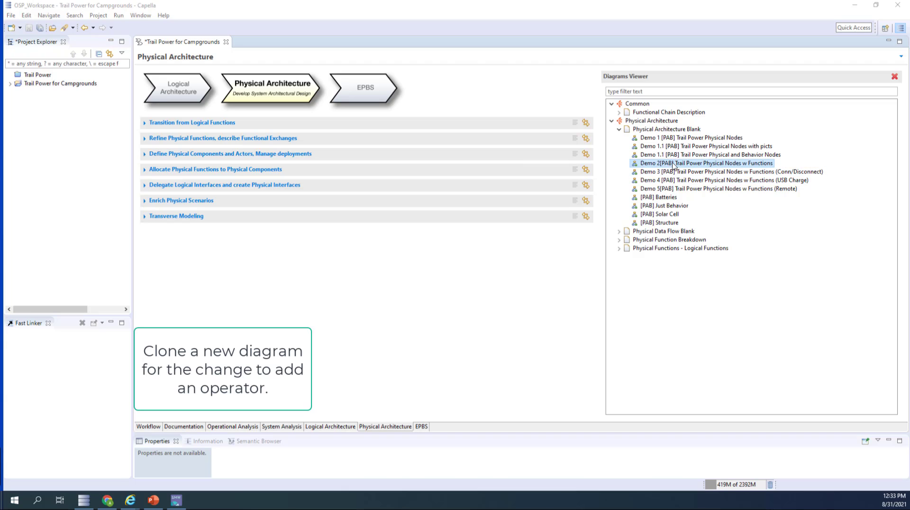
mouse_move(665, 171)
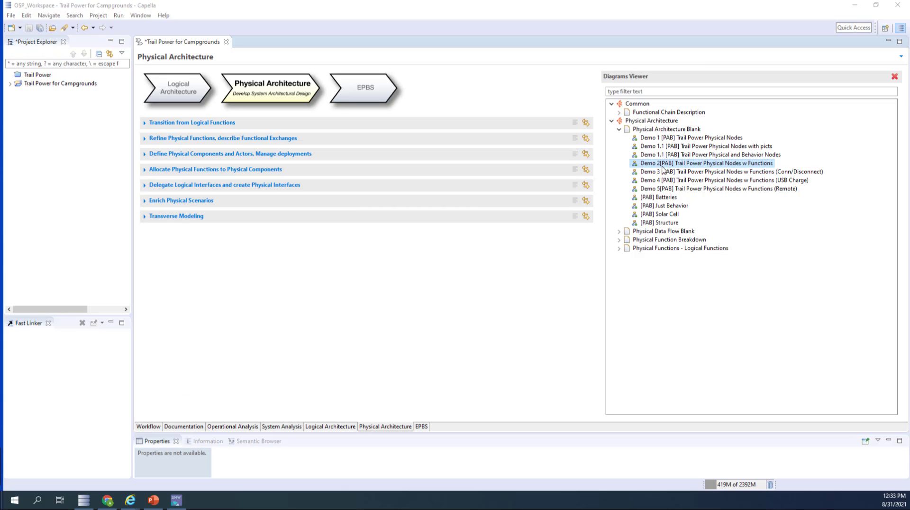
double_click(706, 163)
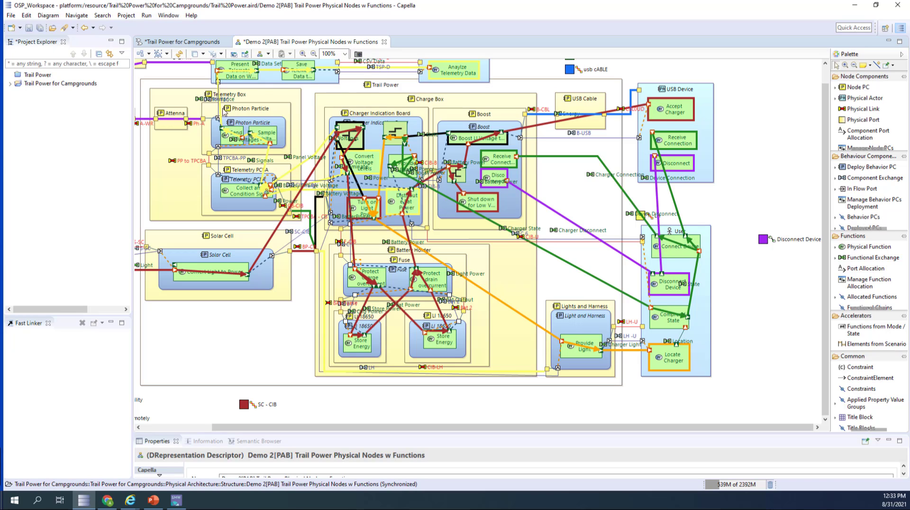
mouse_move(385, 41)
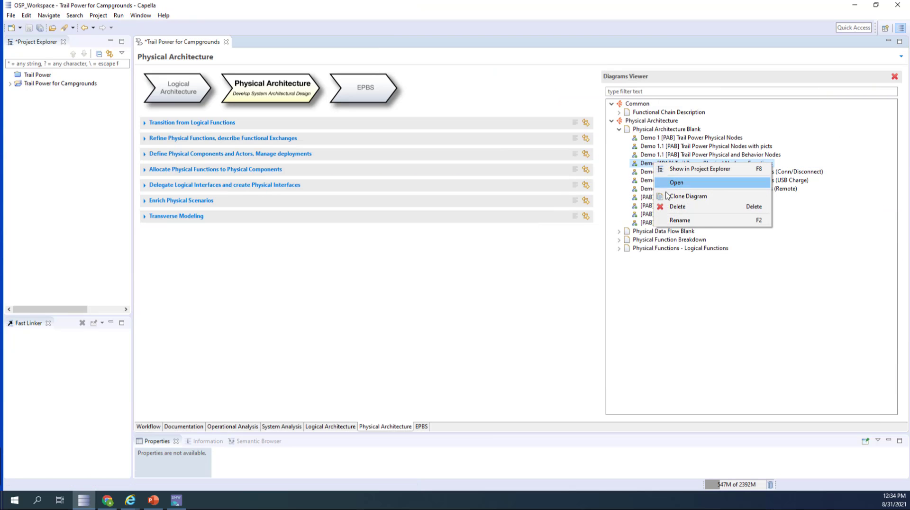
click(688, 196)
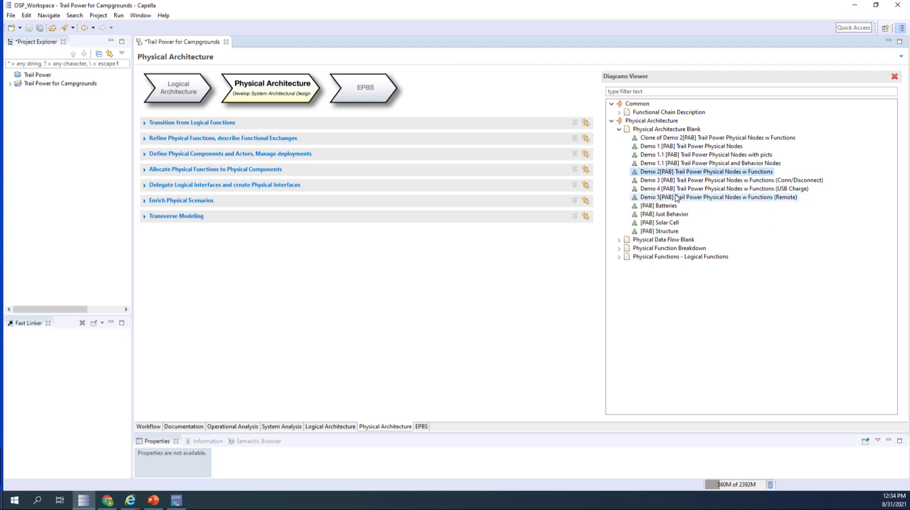
- Rename the clone to '[PAB] Operator Trail Power Physical Nodes w Functions'
right_click(717, 138)
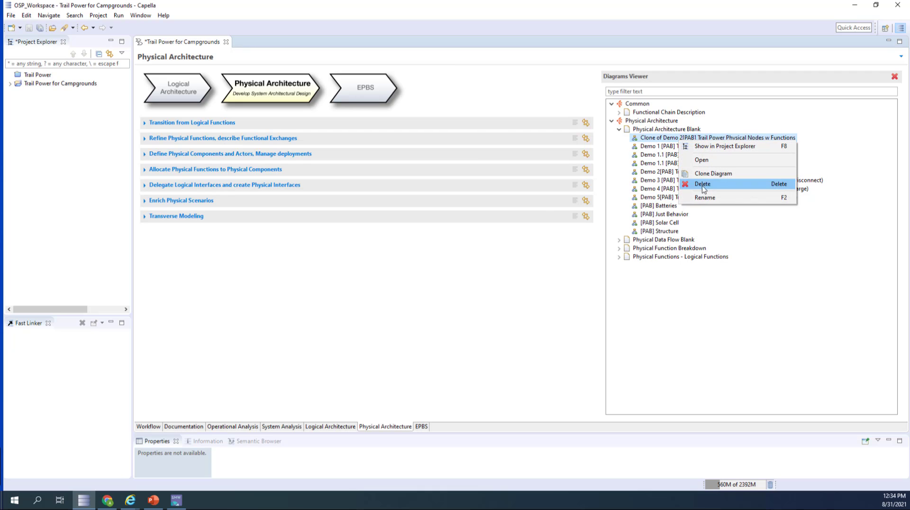
click(705, 197)
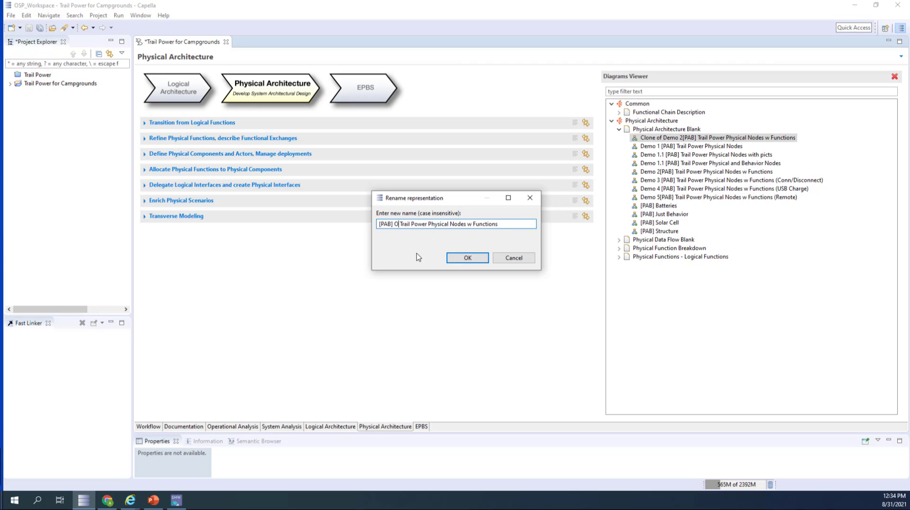
text(pera)
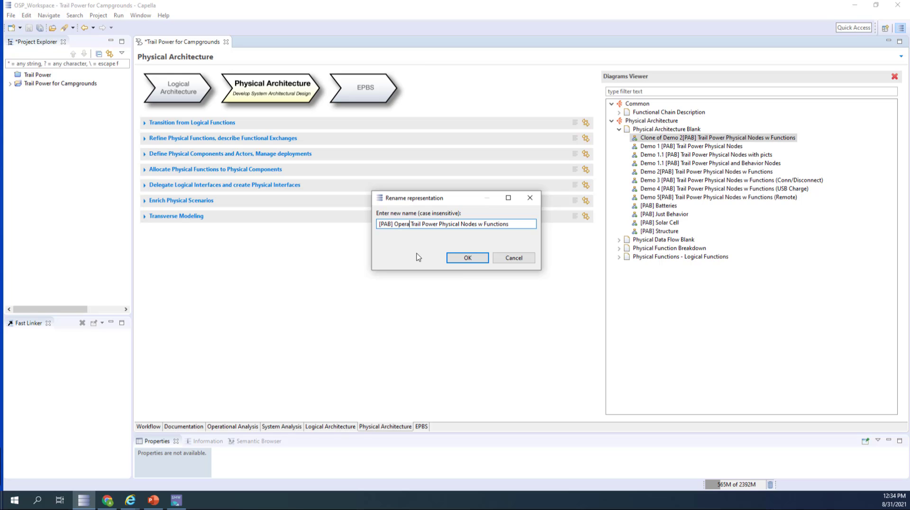
text(tor)
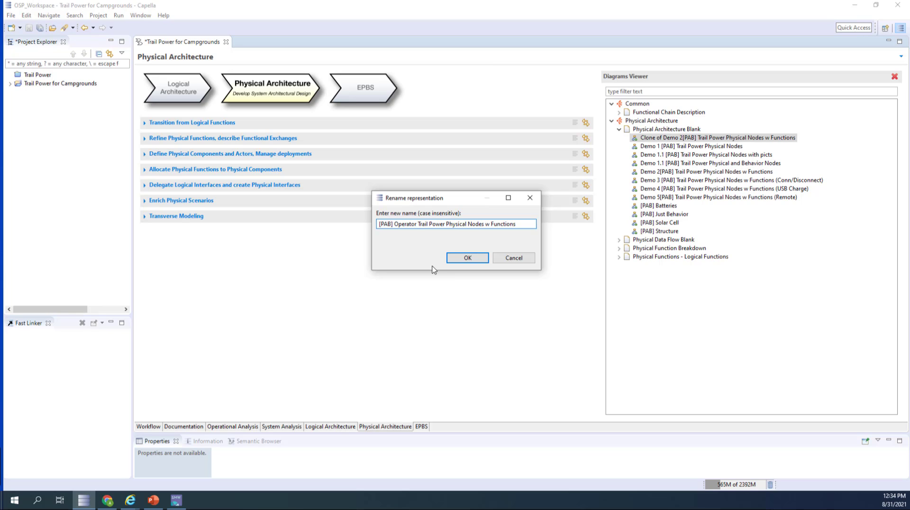
click(466, 258)
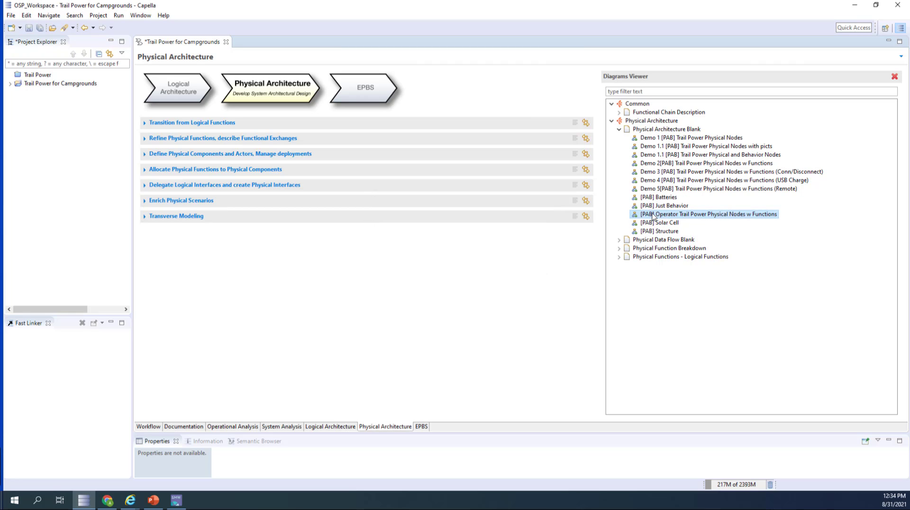
- Remove the Lights and Harness and Battery Holder nodes from the Operator physical diagram
double_click(709, 214)
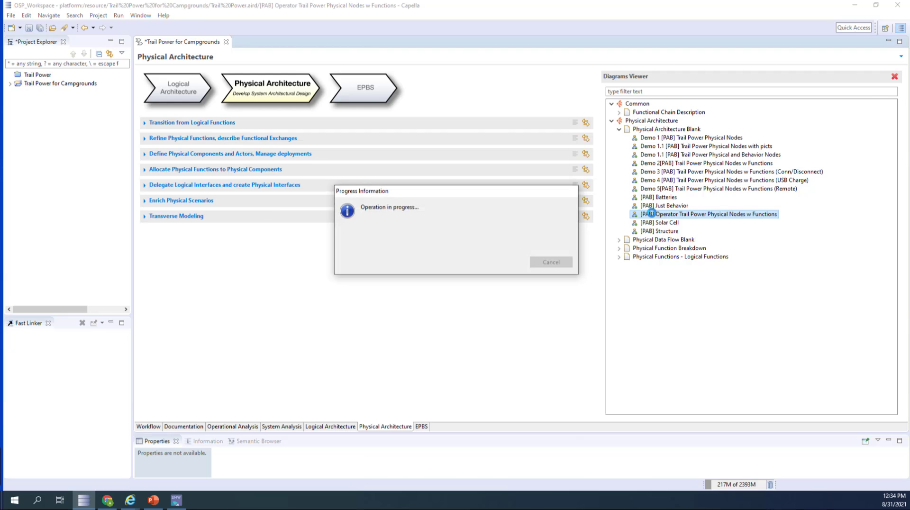
double_click(713, 213)
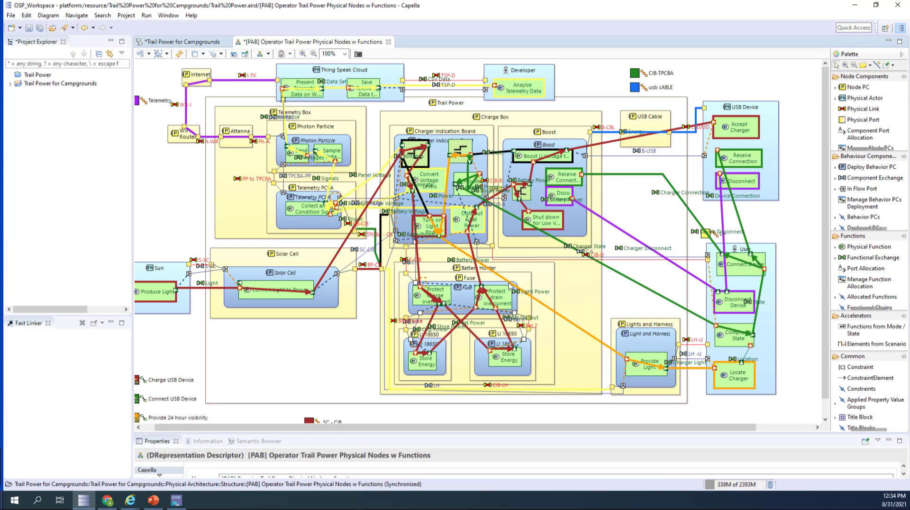
mouse_move(290, 383)
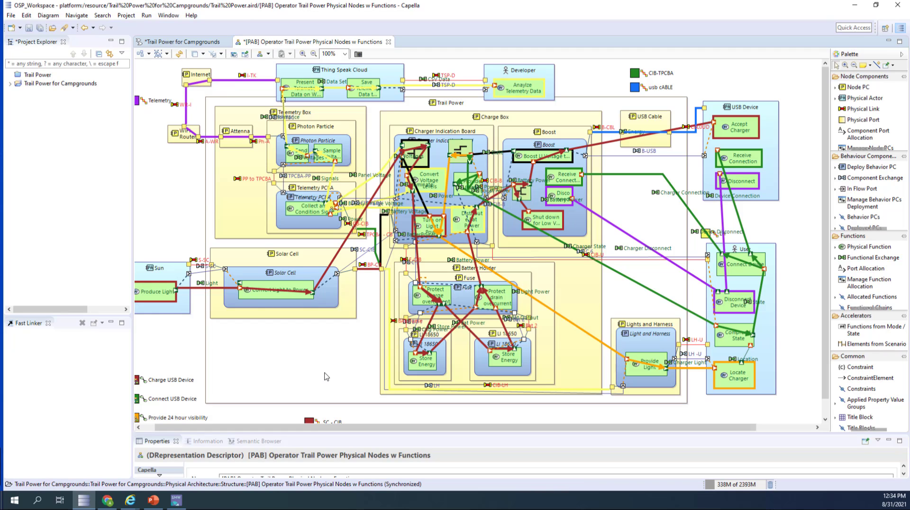
mouse_move(232, 271)
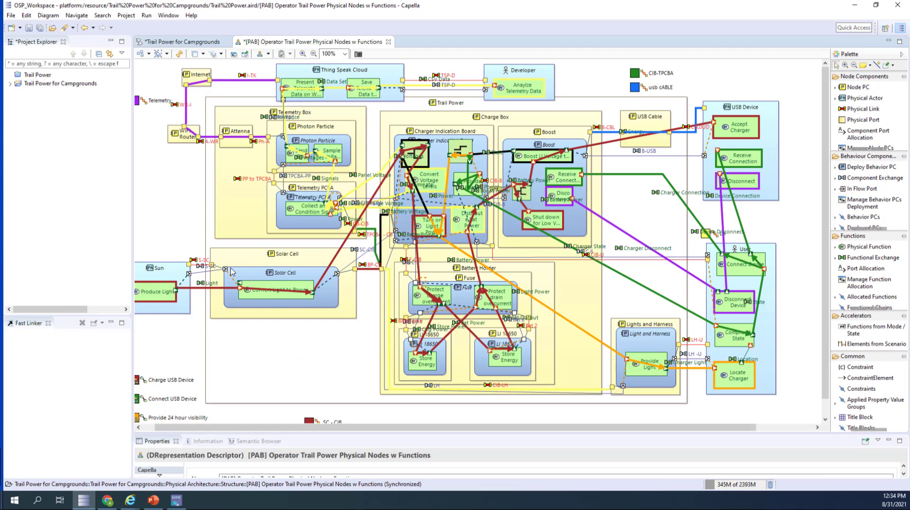
mouse_move(289, 347)
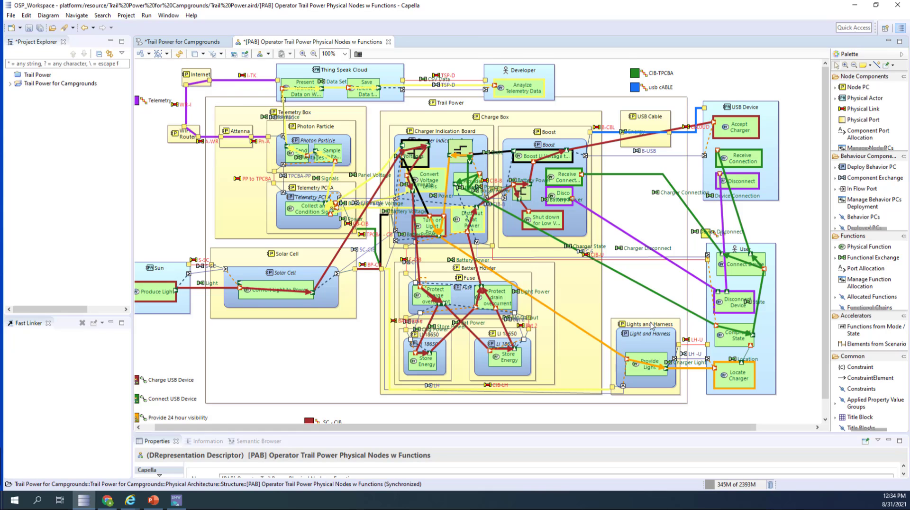
click(646, 324)
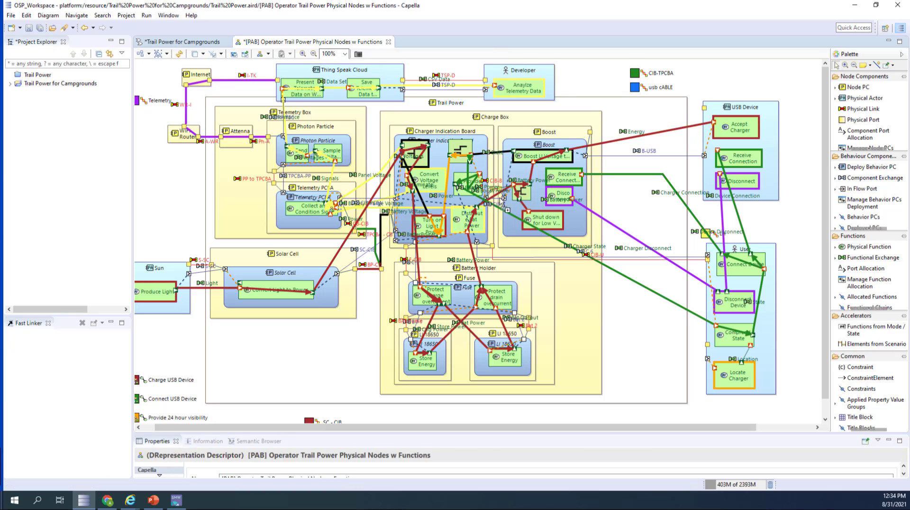
click(471, 268)
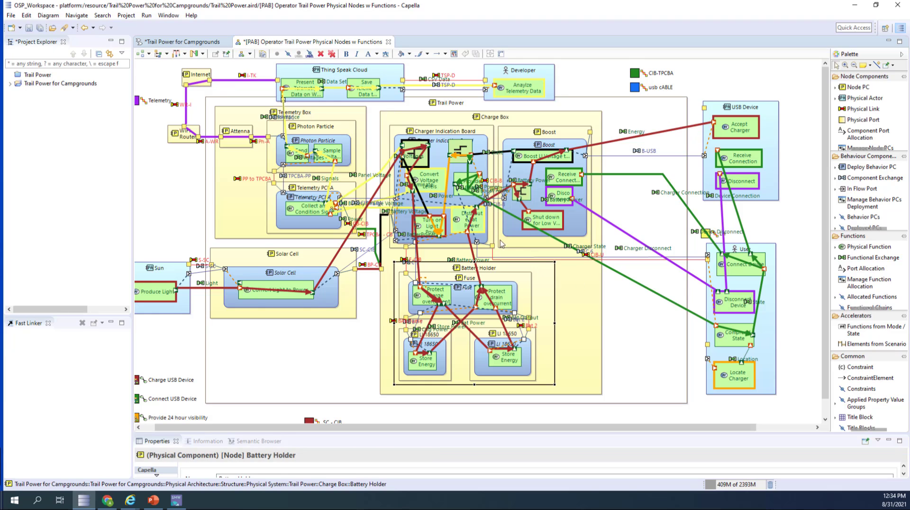
mouse_move(319, 53)
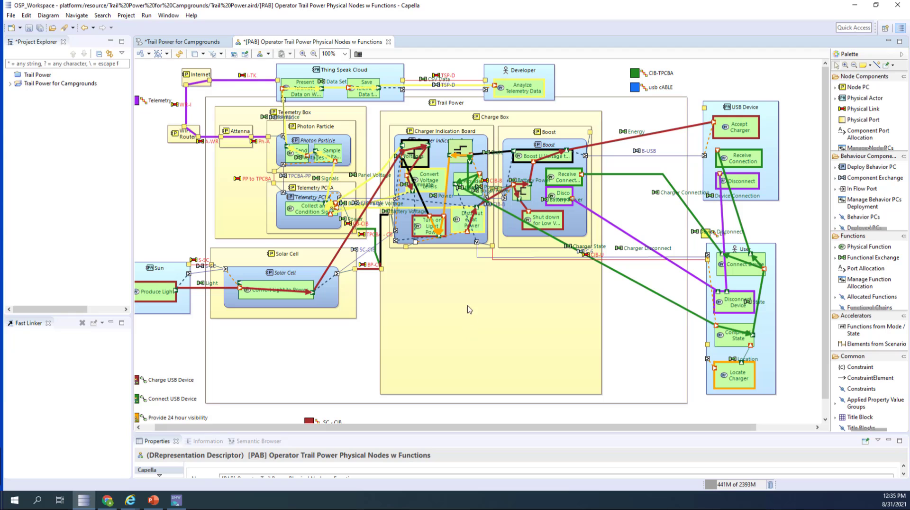
- Move Charger Indication Board to the bottom of Charge Box and straighten the Power and CB-CIB links
click(441, 130)
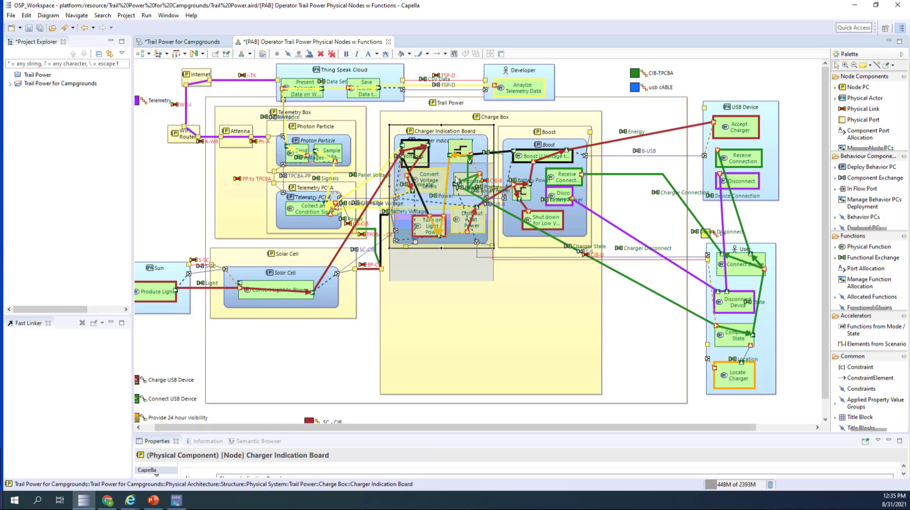
drag(441, 131, 441, 263)
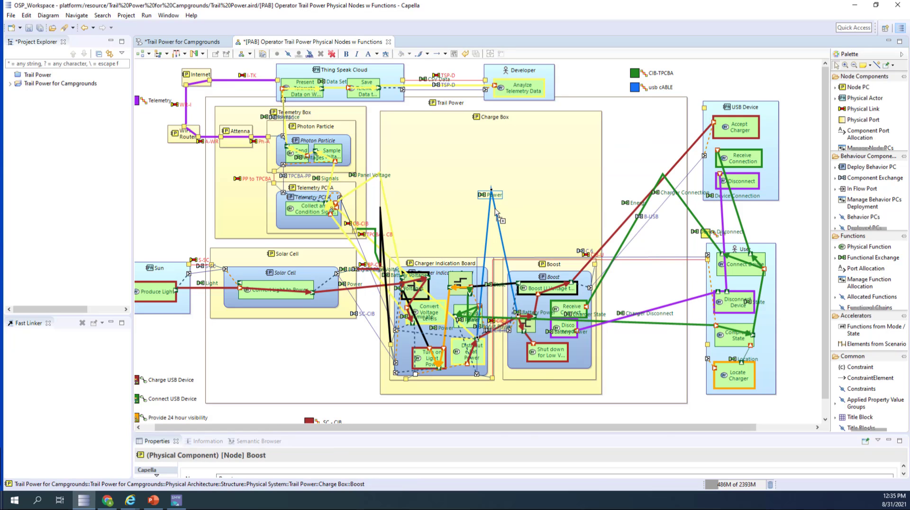
right_click(490, 196)
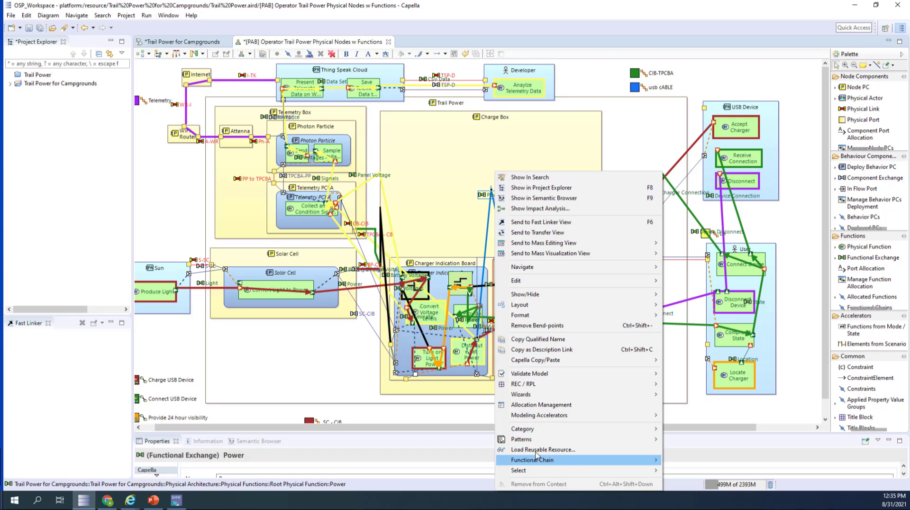
mouse_move(520, 314)
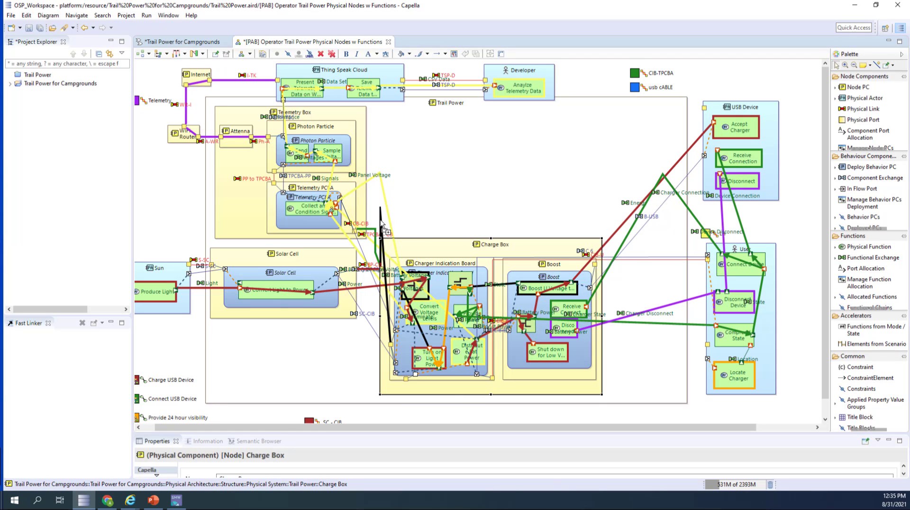
right_click(361, 223)
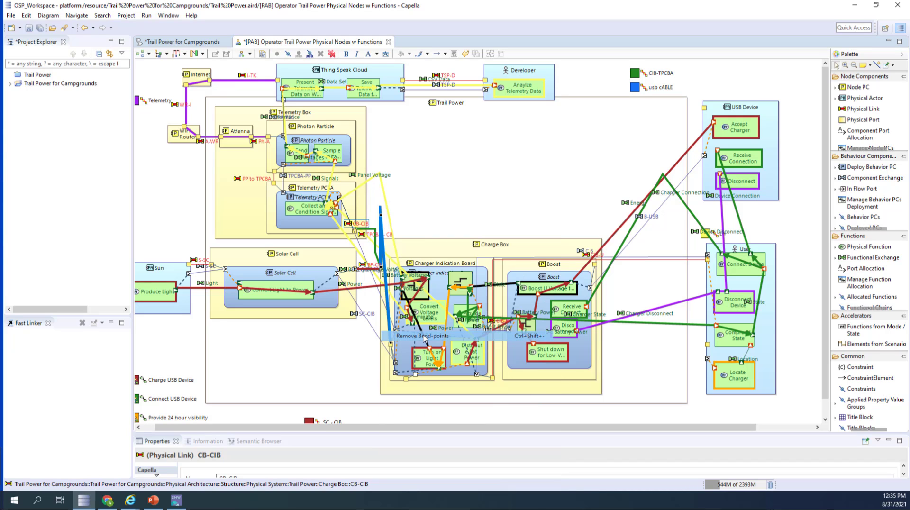
click(372, 175)
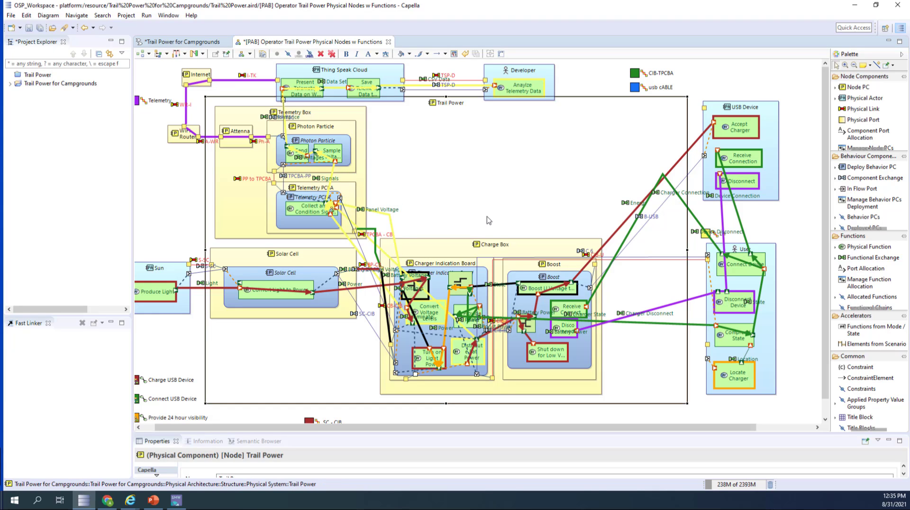
mouse_move(476, 161)
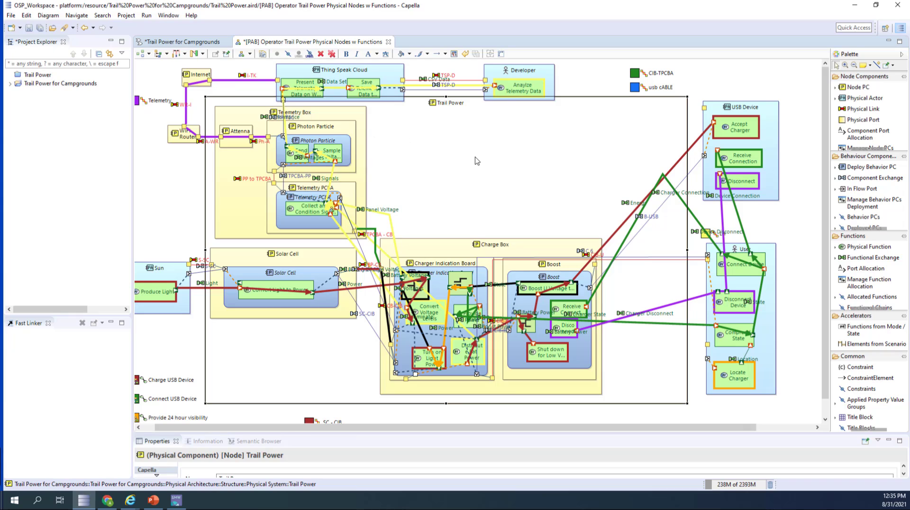
- Place a new Node PC (PC 6) in Trail Power's empty area
click(449, 102)
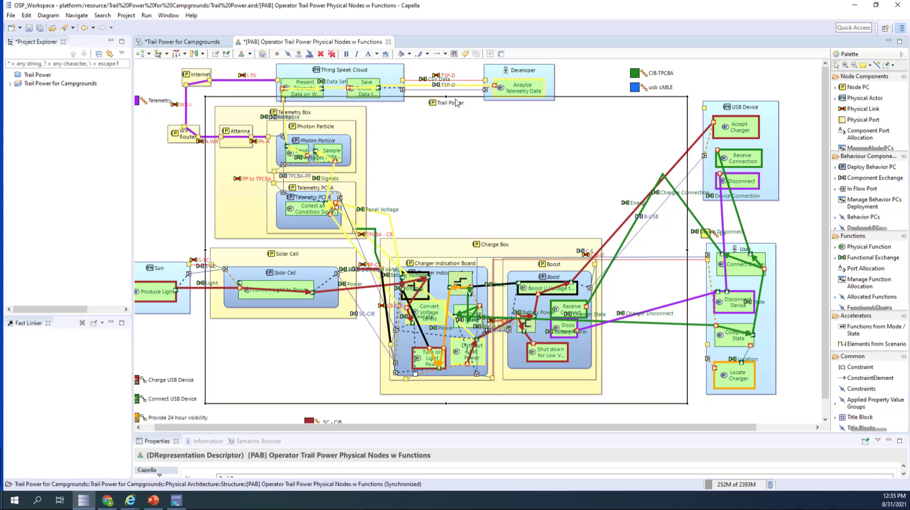
click(450, 102)
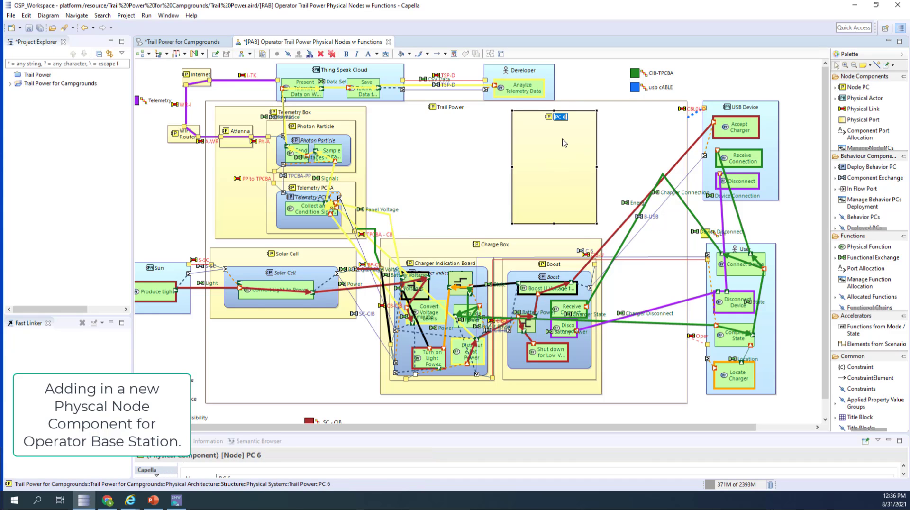
- Name the node Operator Base Station, resize it, and add Antenna and a Photon Particle node inside
text(Operator Base Station)
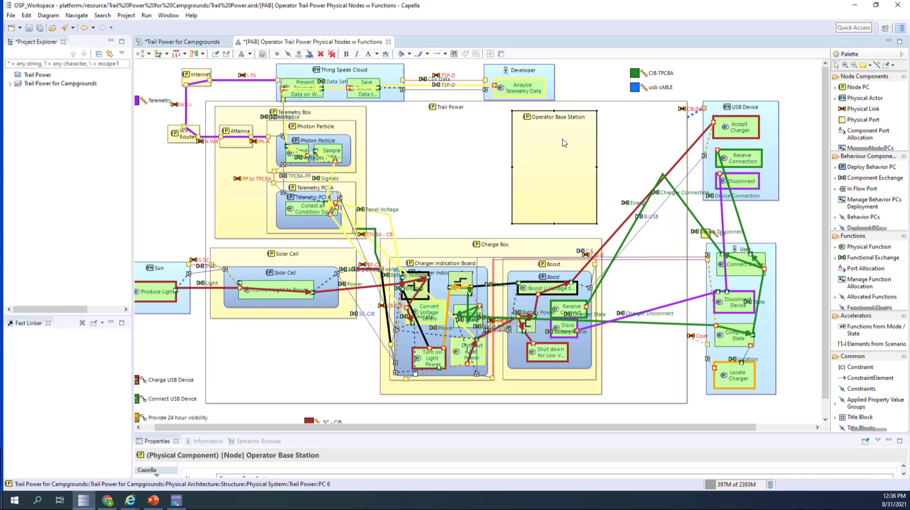
drag(610, 172, 560, 171)
text(Antenna)
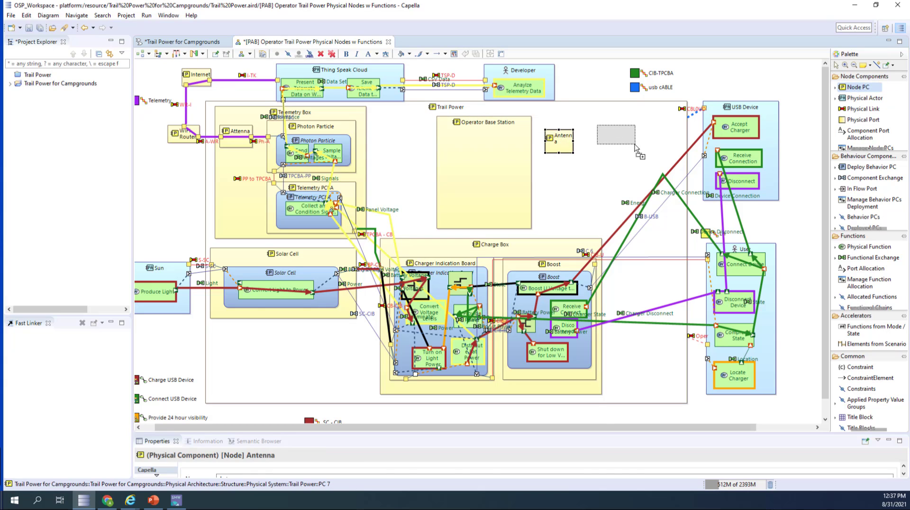
click(615, 132)
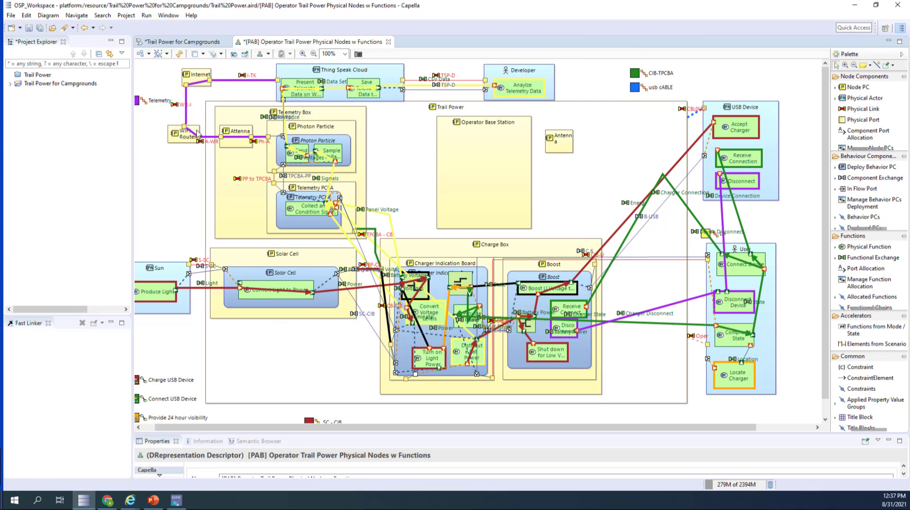
click(187, 102)
text(Photon Pa)
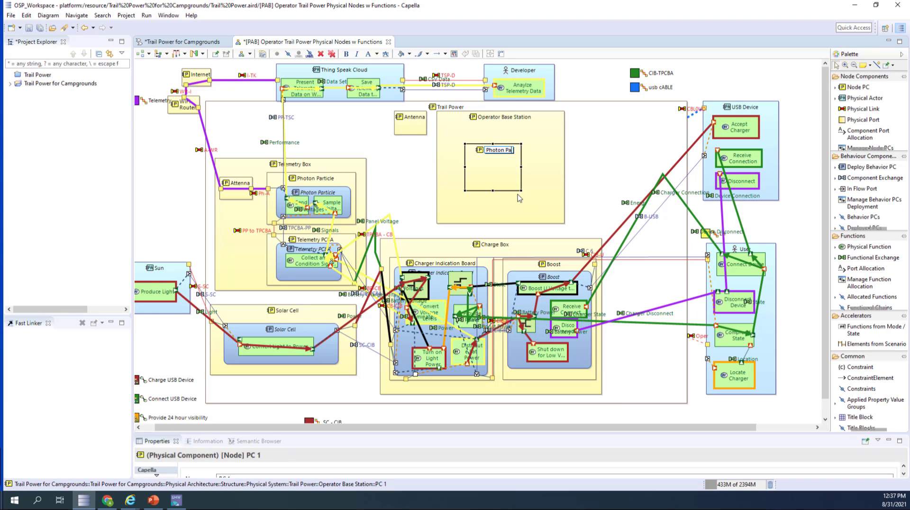
click(498, 150)
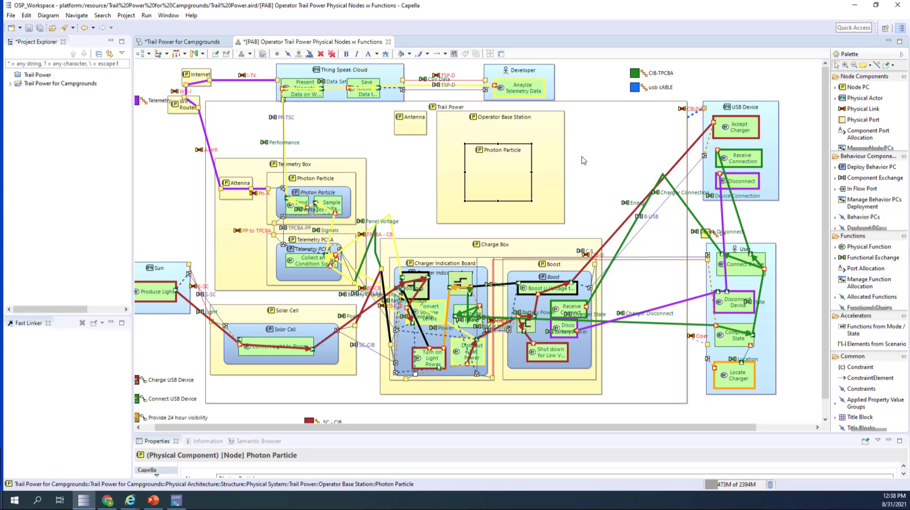
mouse_move(361, 168)
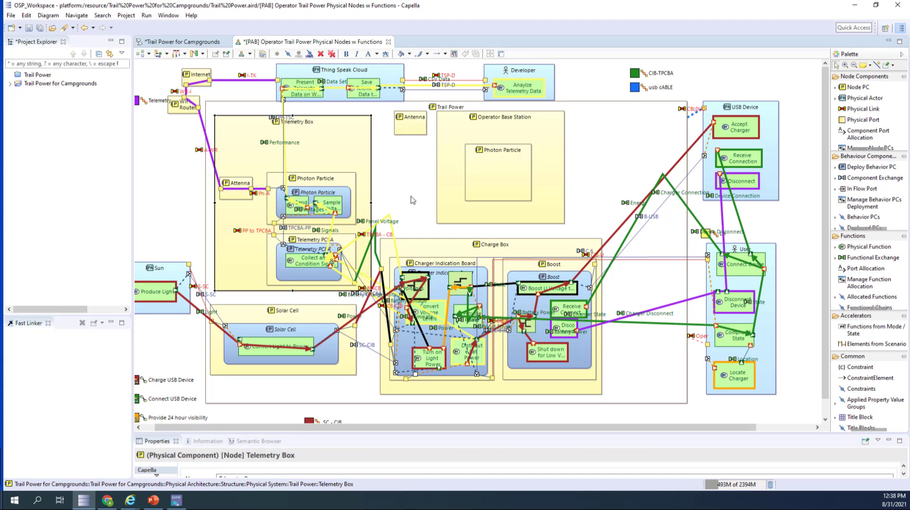
mouse_move(865, 108)
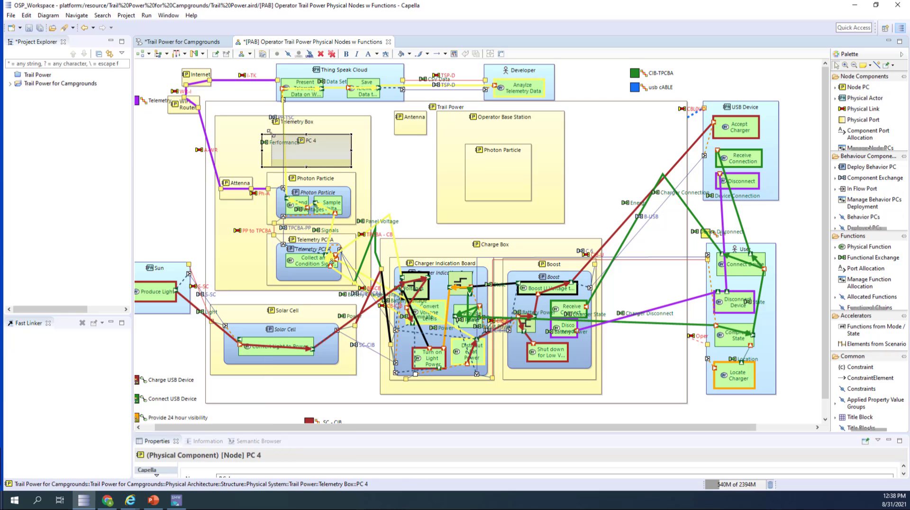
- Add Arduino 101, GPS Antenna and GPS Rcvr nodes in Telemetry Box
text(Arduino 101)
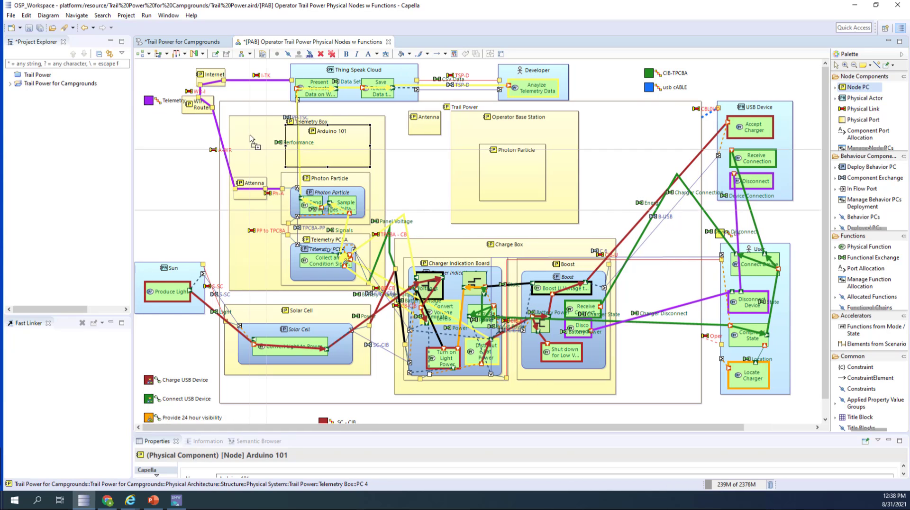
click(273, 148)
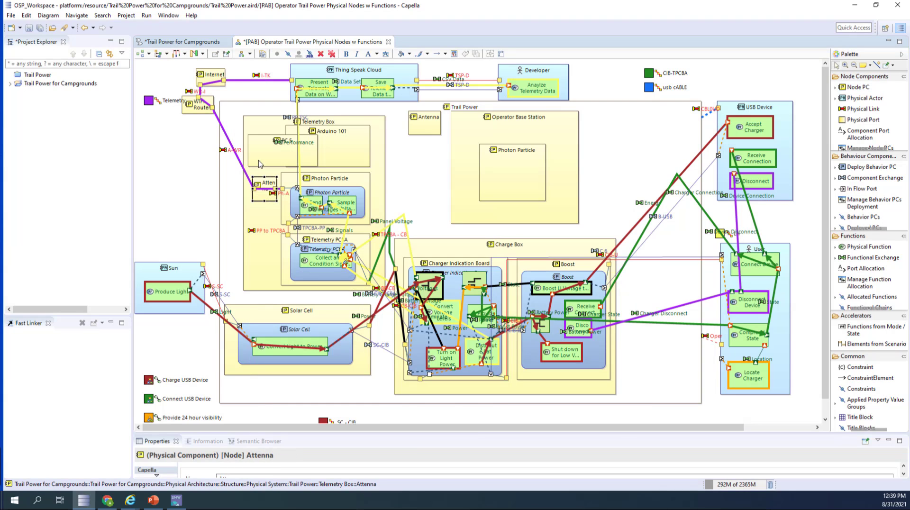
click(268, 142)
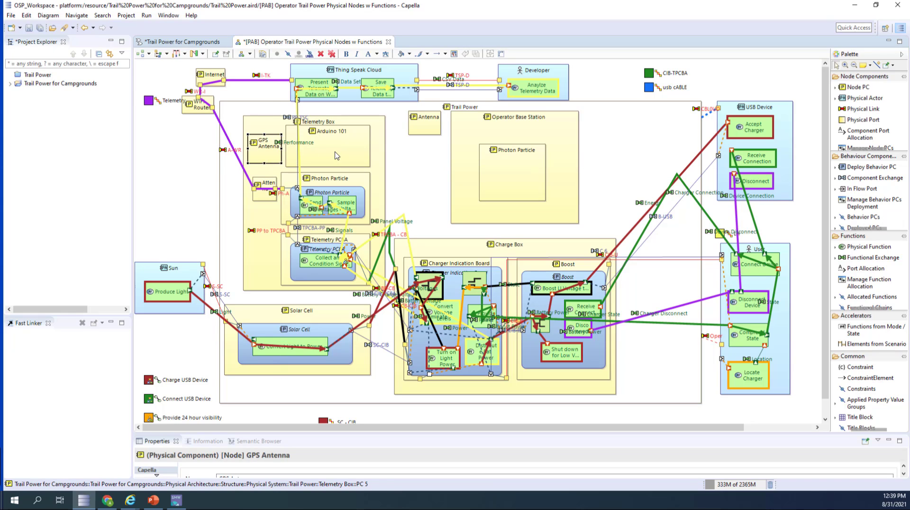
click(331, 131)
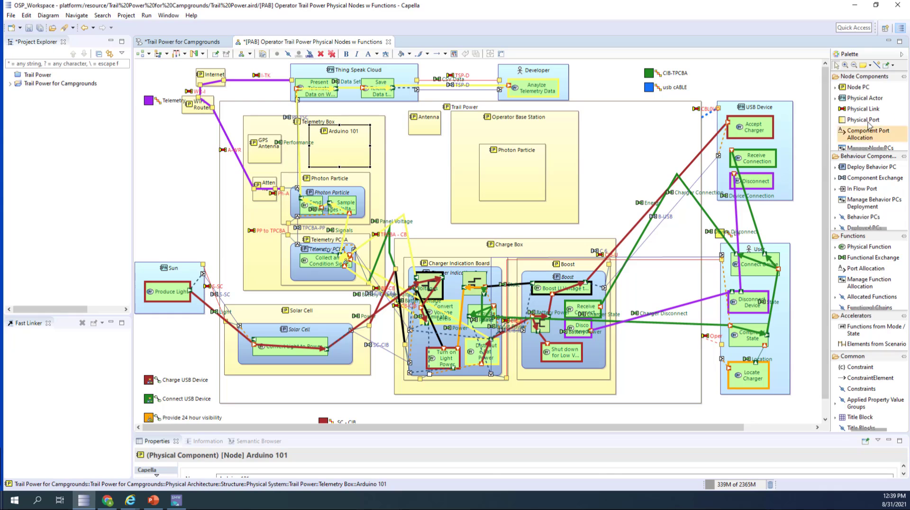
click(293, 154)
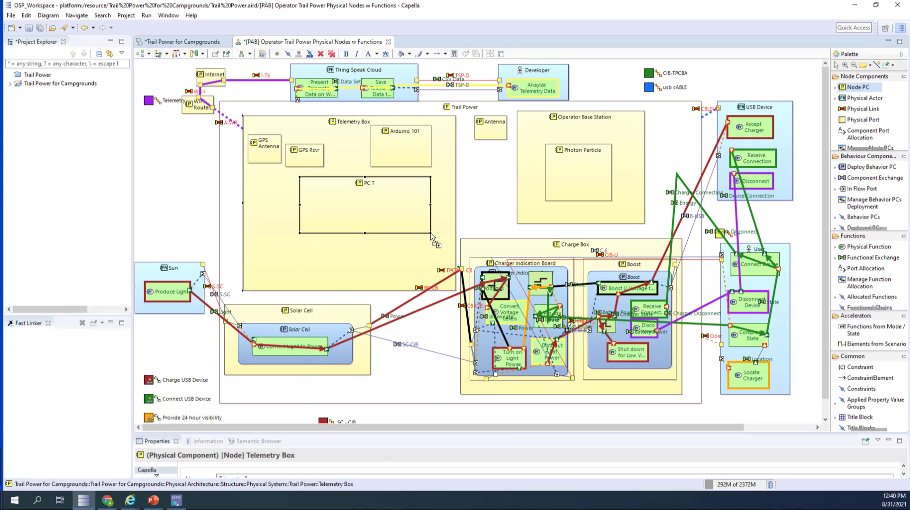
- Rename the new PC 7 node to Tracking Control Card holding GPS Rcvr and Arduino 101
click(364, 203)
text(Location)
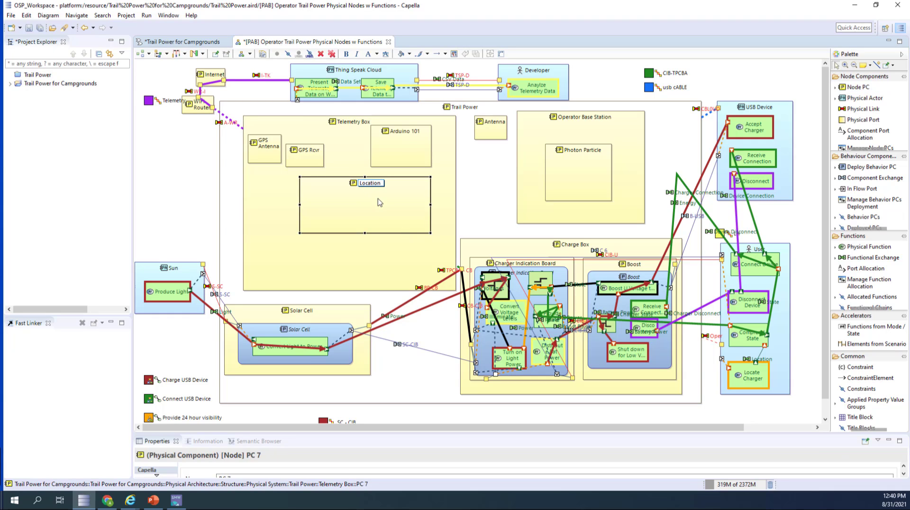
text(Tracking Control Card)
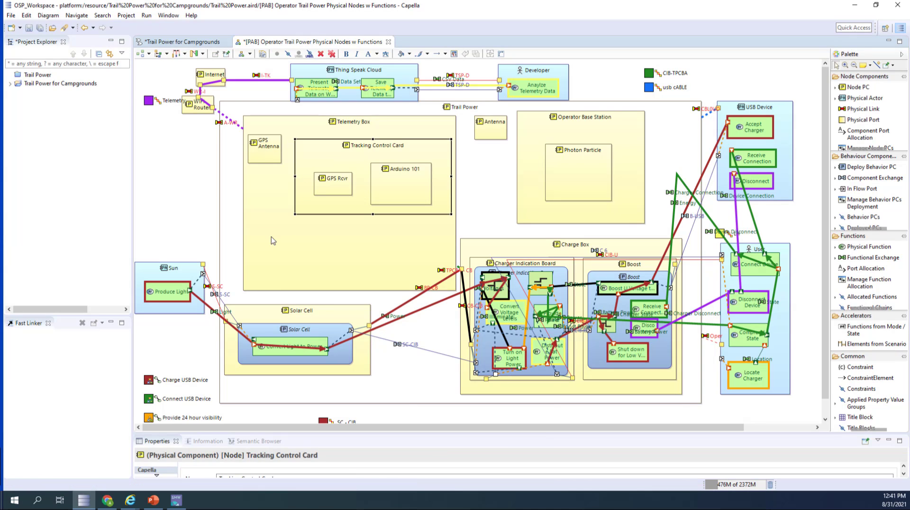
mouse_move(183, 76)
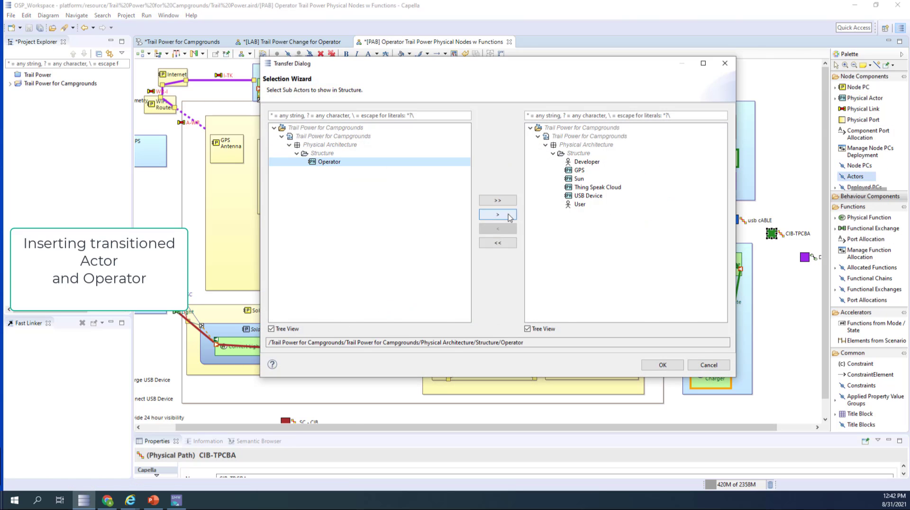
- Add the Operator and GPS actors to the diagram via the Transfer Dialog
click(662, 365)
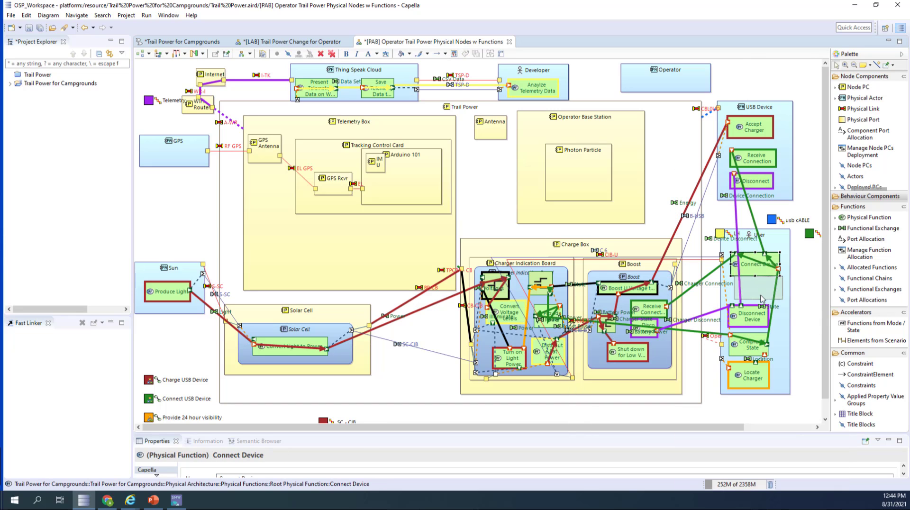
- Add an IMU node inside Arduino 101 for motion detection
drag(755, 264, 755, 288)
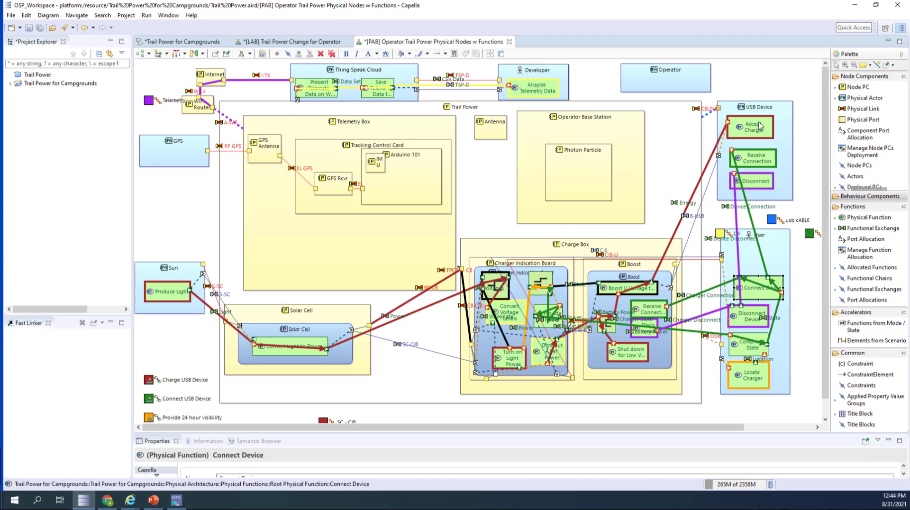
click(752, 161)
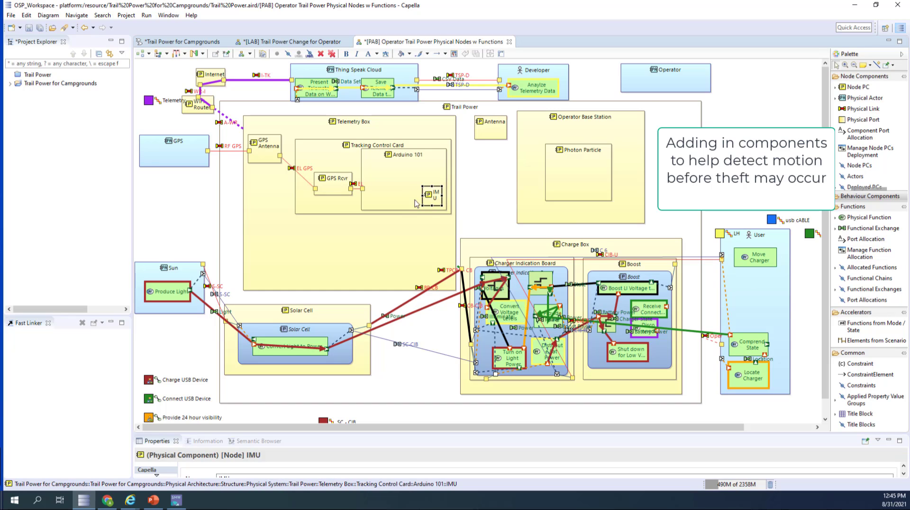
click(401, 167)
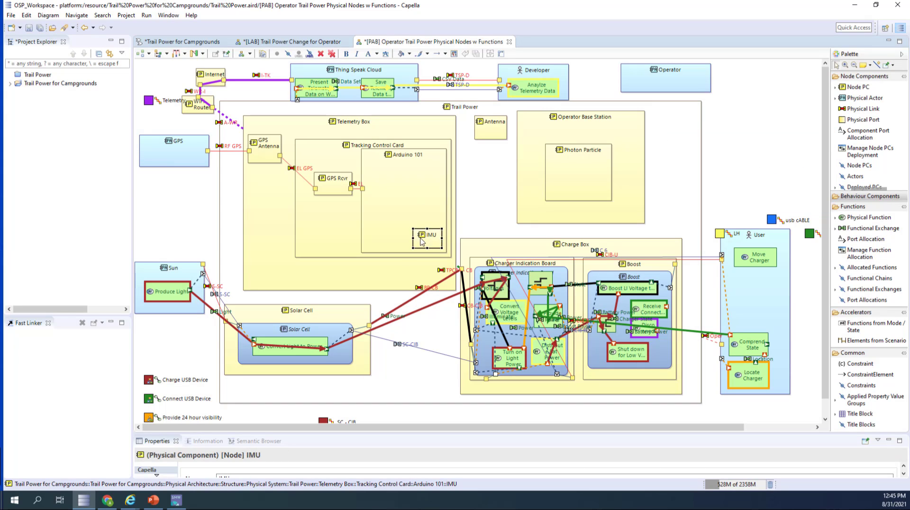
- Add a WIFI node inside Operator Base Station
click(750, 254)
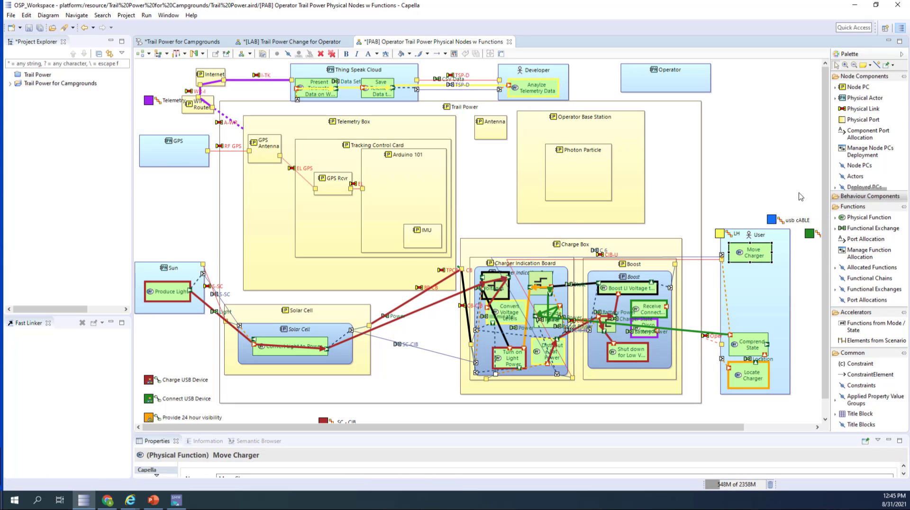
click(462, 107)
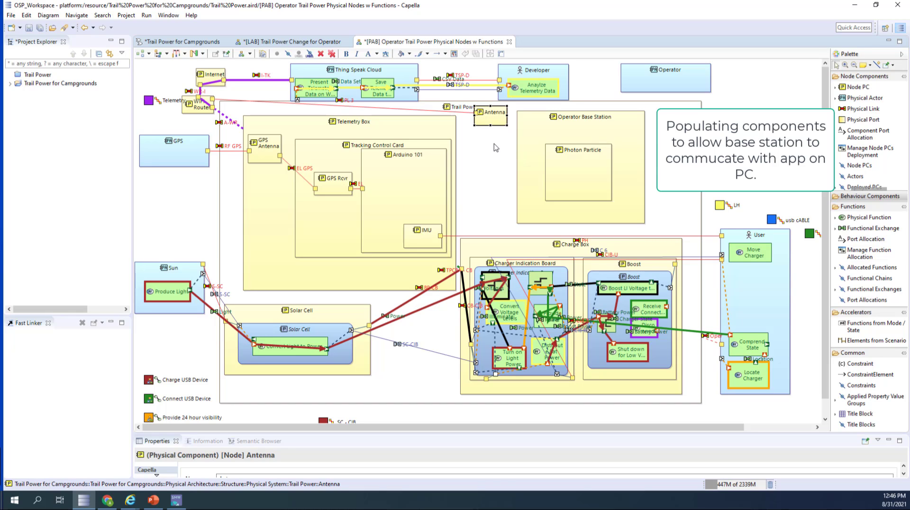
click(194, 107)
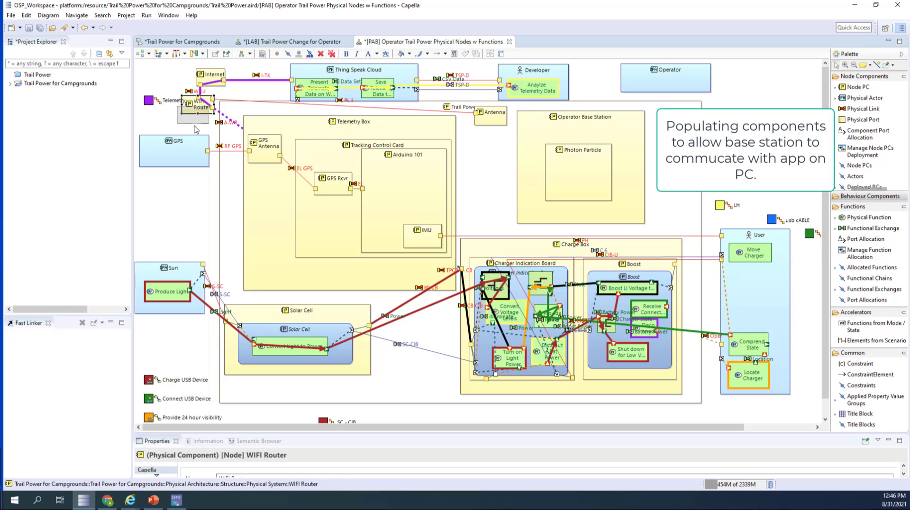
click(490, 115)
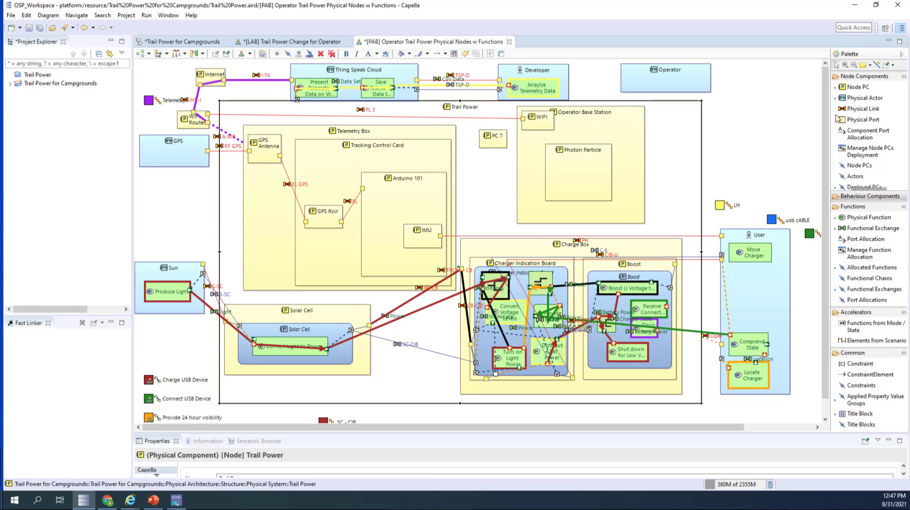
- Create a LoRA Tcvr in the Tracking Control Card, two Ant nodes and a LoRA Tcrv at the base station
click(422, 154)
text(LoRa)
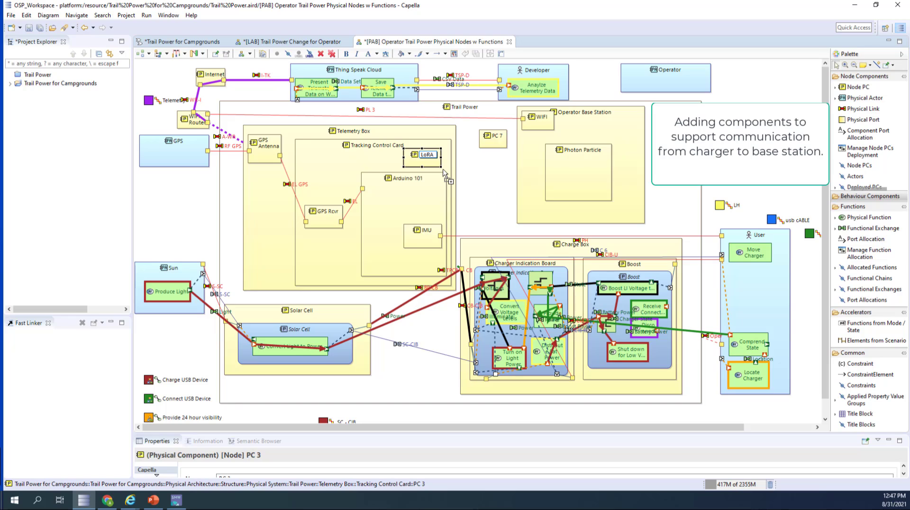
text(Tcvr)
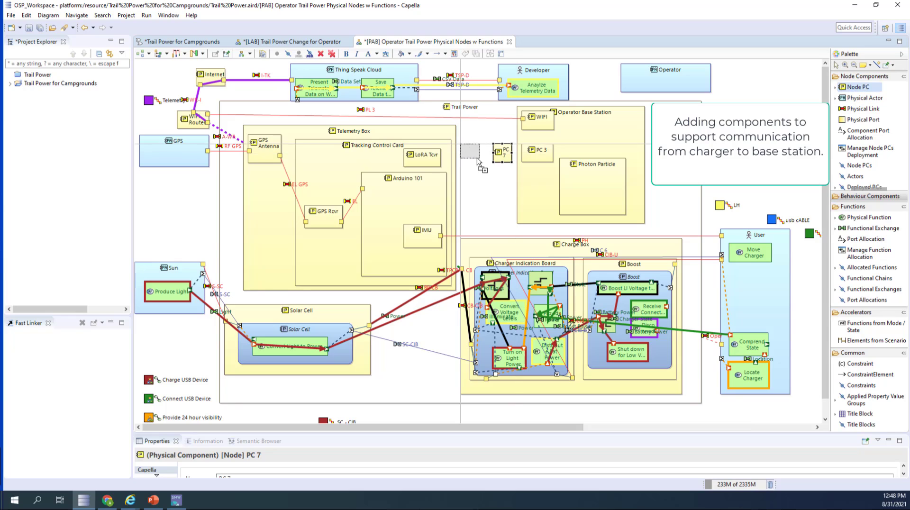
click(470, 151)
text(Ant)
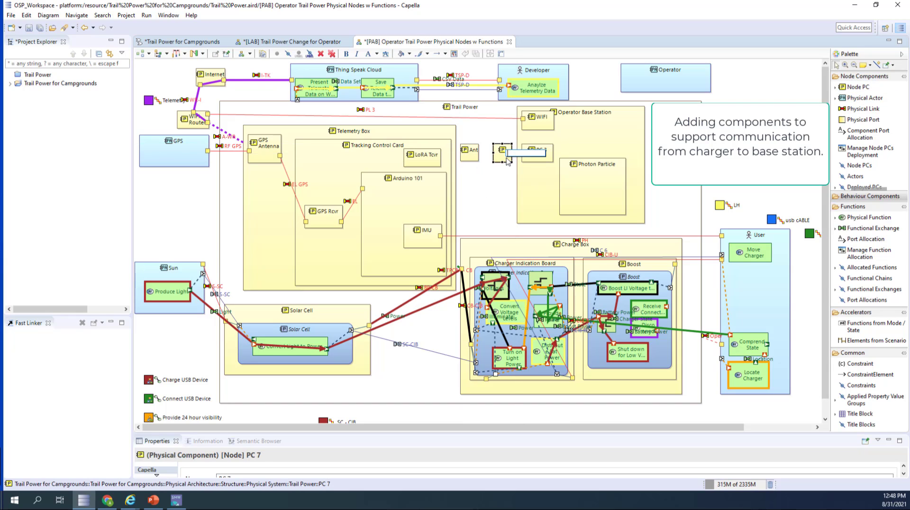
click(536, 150)
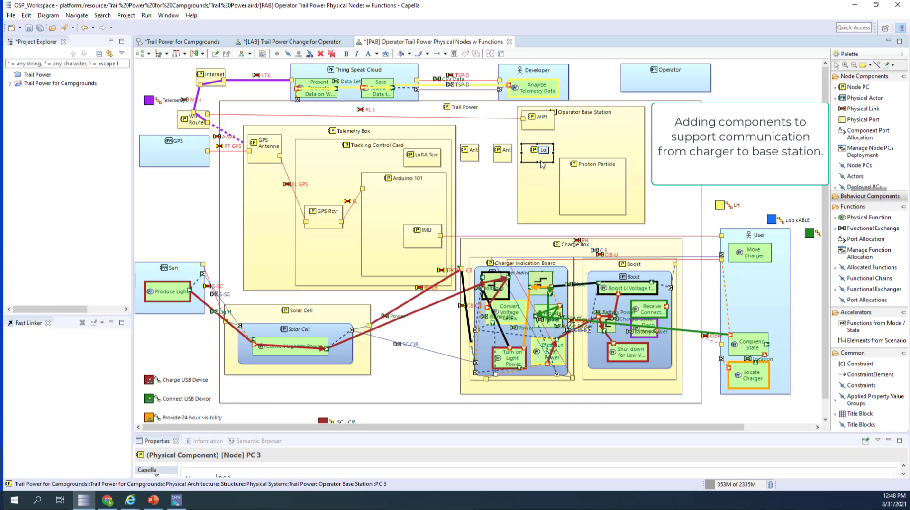
click(539, 149)
text(EL Lo)
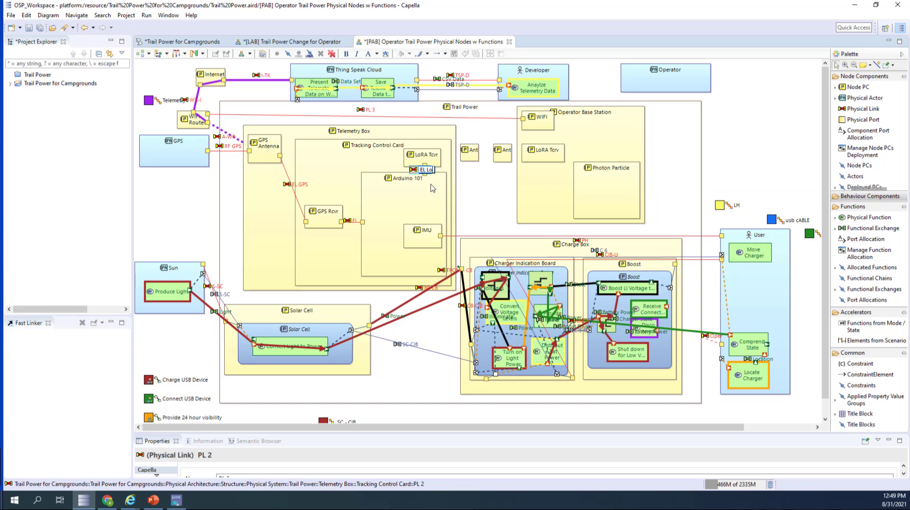
- Chain LoRA Tcvr, the two antennas and LoRA Tcrv with physical links
click(473, 154)
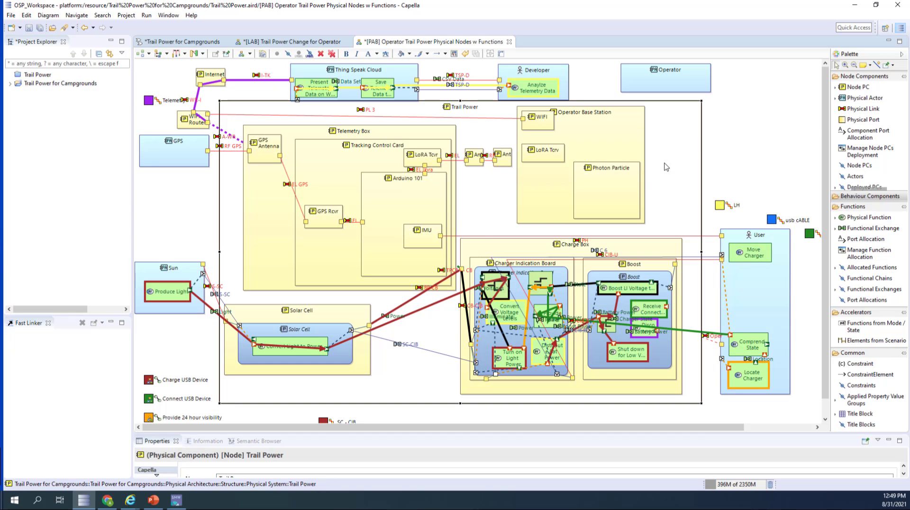
click(548, 155)
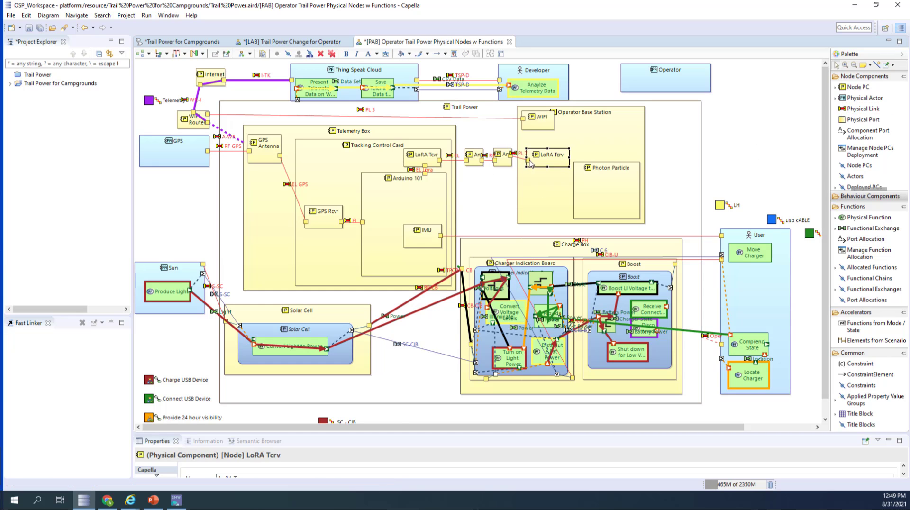
click(527, 156)
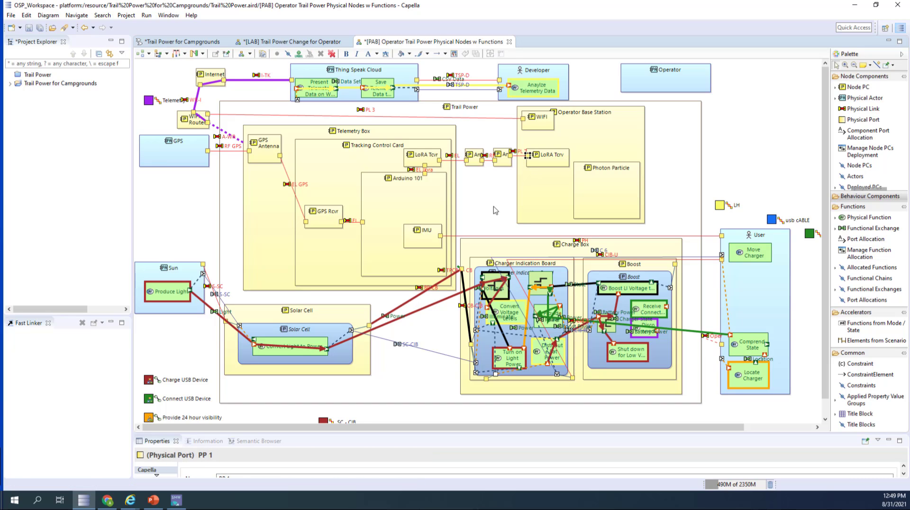
- Link LoRA Tcvr to Arduino 101 and LoRA Tcrv to Photon Particle electrically
click(546, 155)
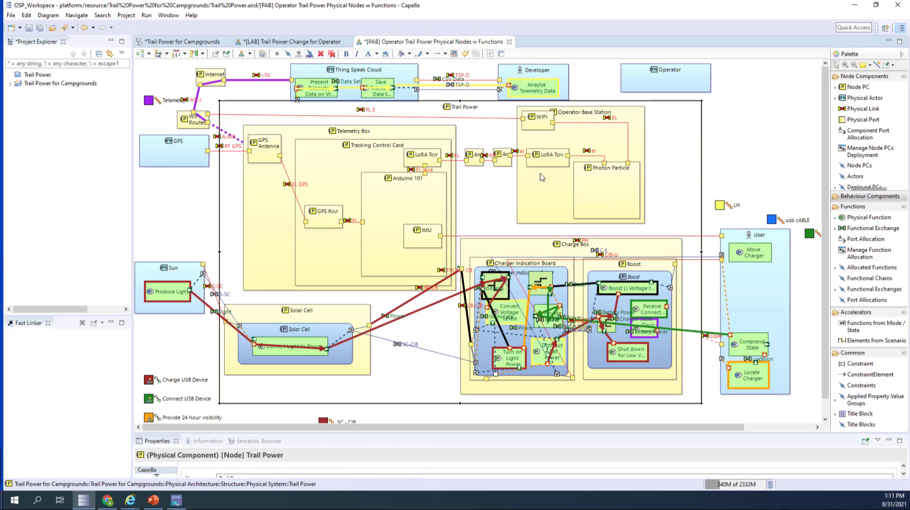
mouse_move(482, 206)
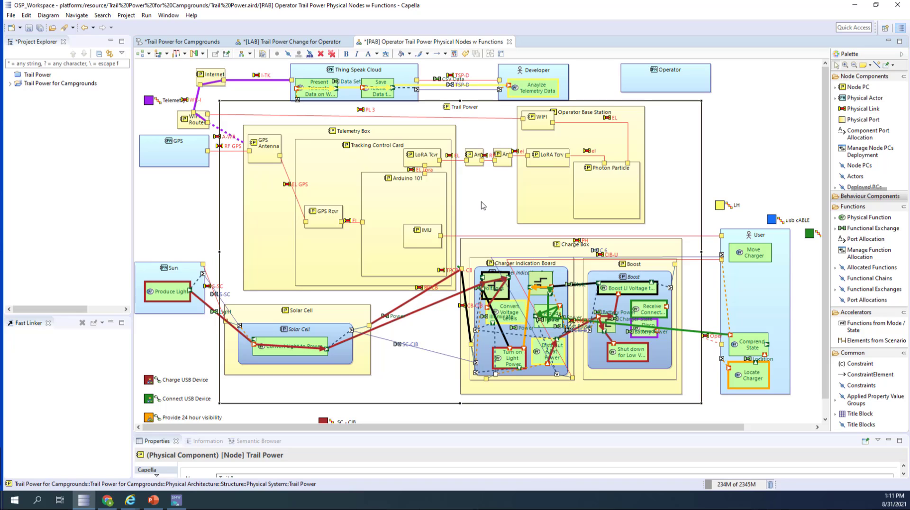
mouse_move(480, 198)
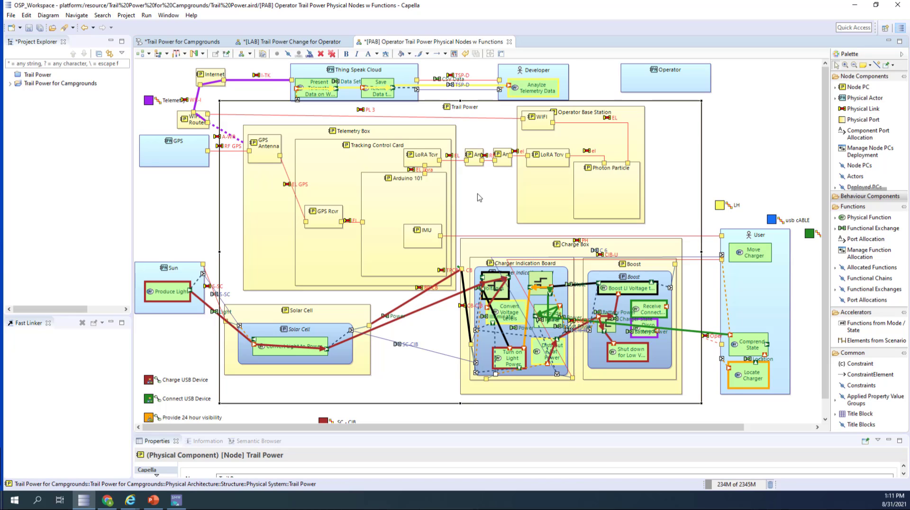
click(422, 154)
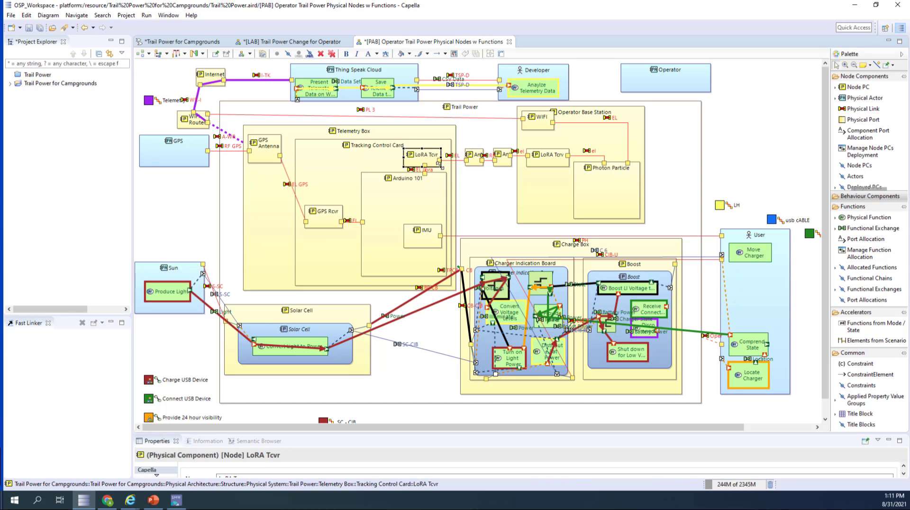
click(504, 152)
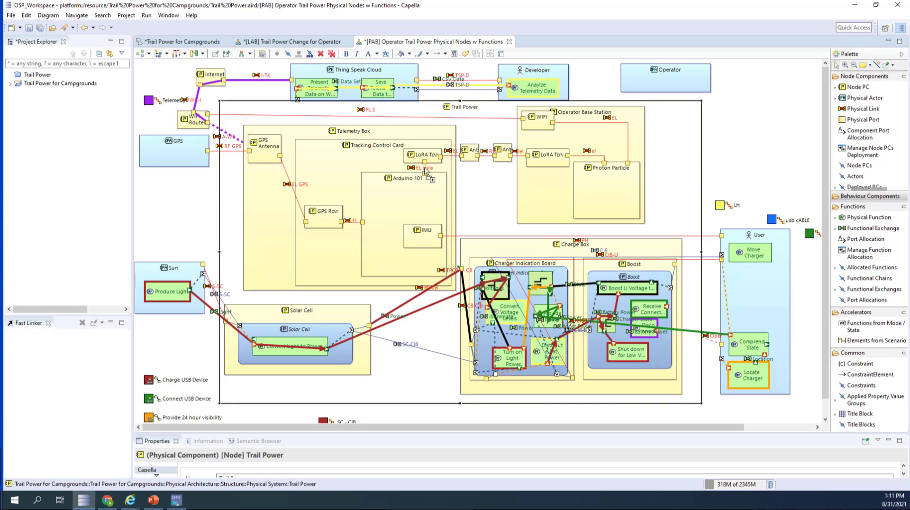
click(413, 168)
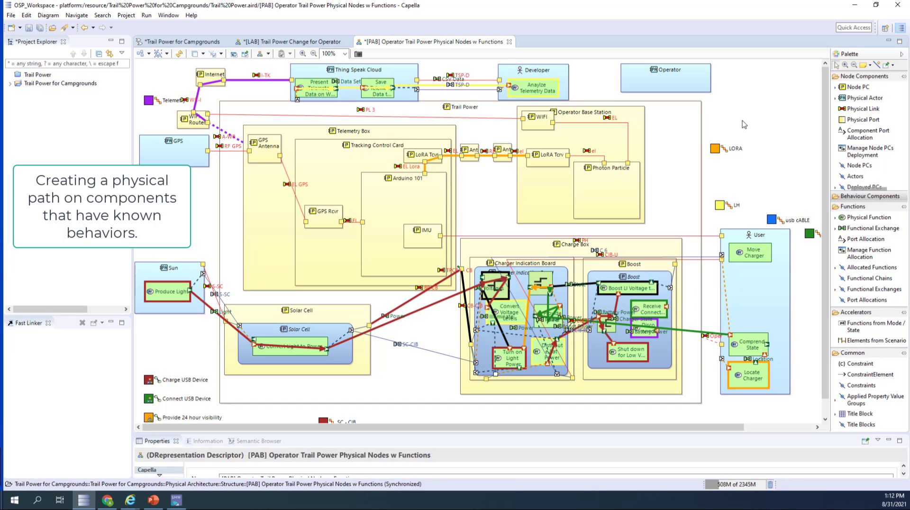
- Create the LORA physical path over the radio links and drop a PC node at top right
click(758, 171)
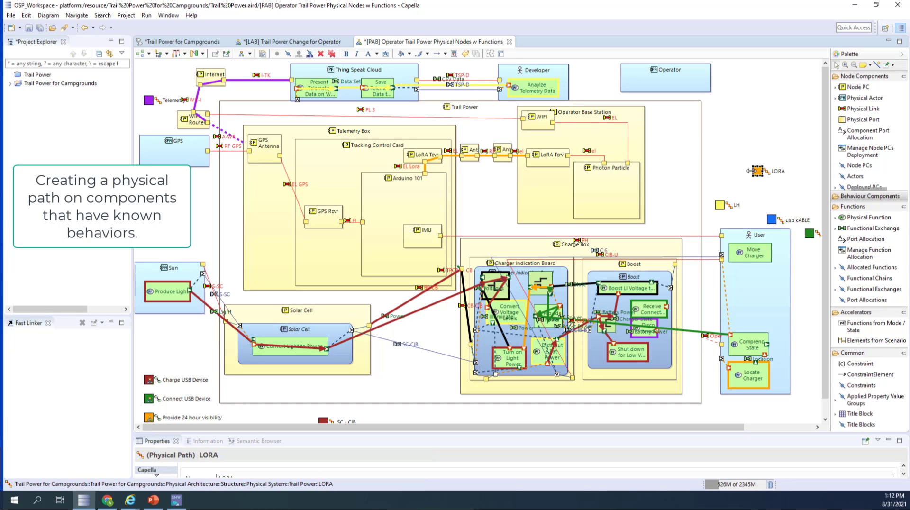
click(462, 107)
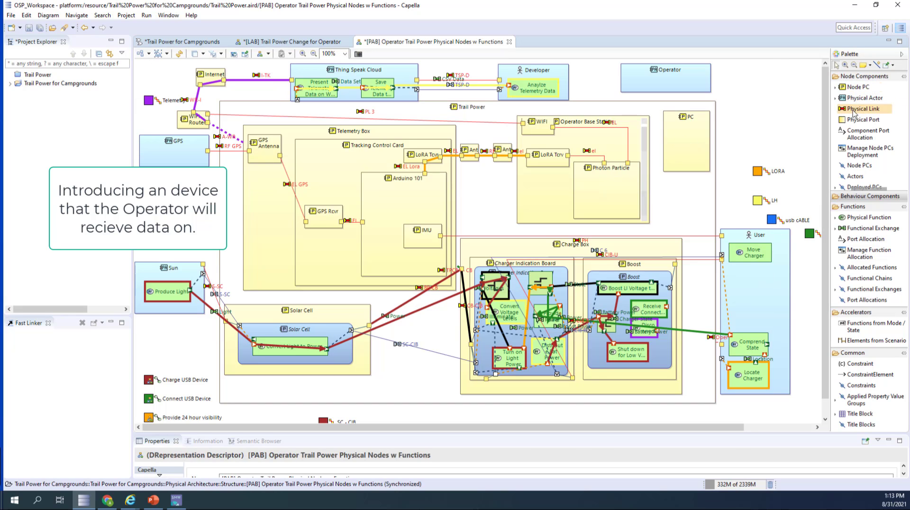
- Link the PC to the router and add a new node named Particle Cloud beside the Internet
drag(222, 85, 666, 118)
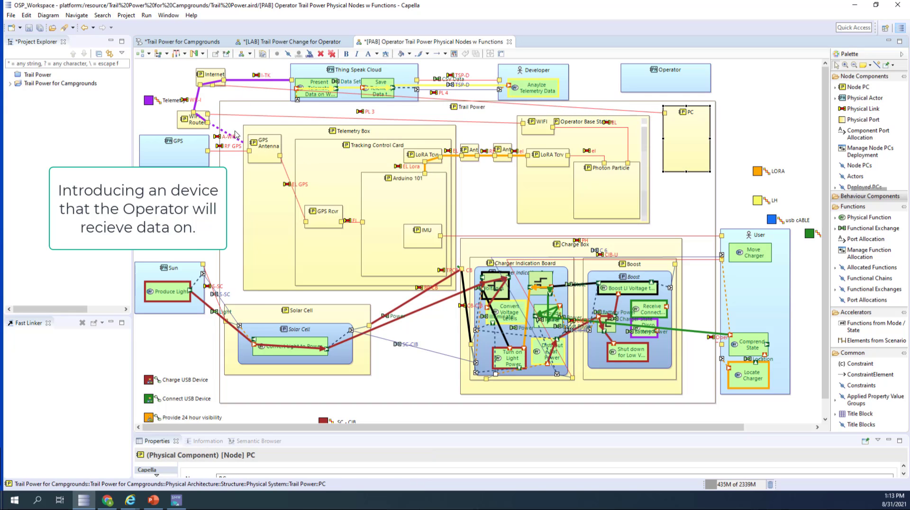
click(218, 83)
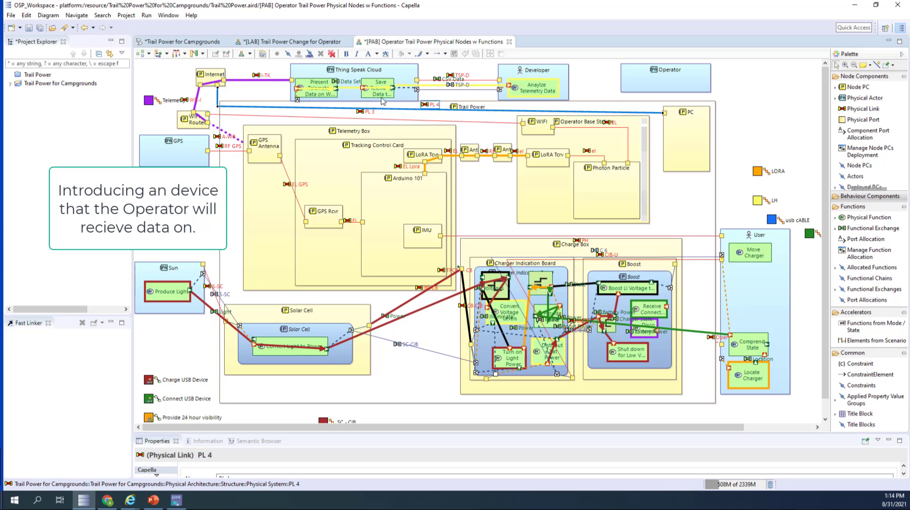
click(202, 74)
text(CLOUD)
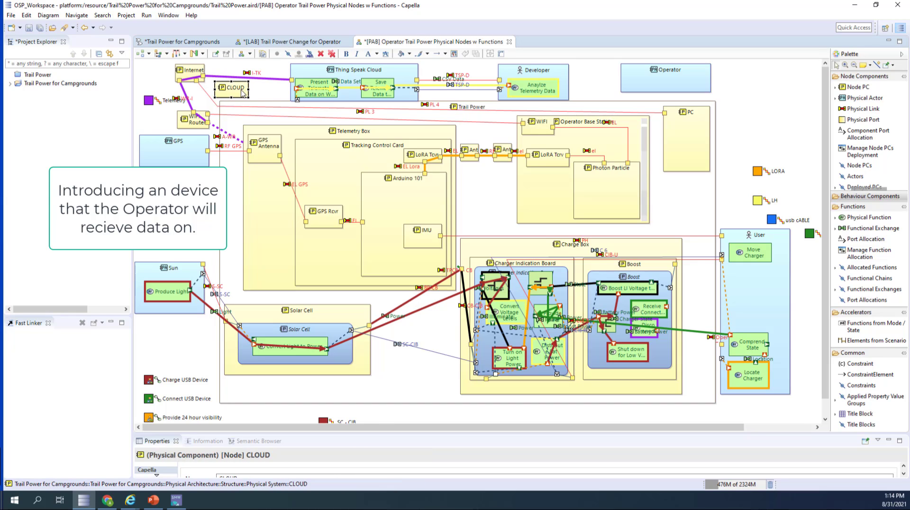
text(Particle Cloud)
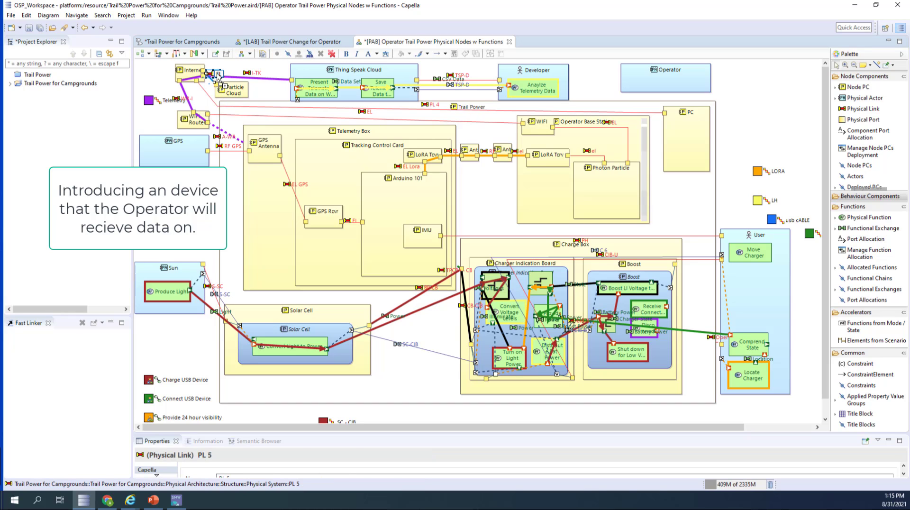
- Draw physical links Internet–Particle Cloud and WIFI–Photon Particle
click(190, 71)
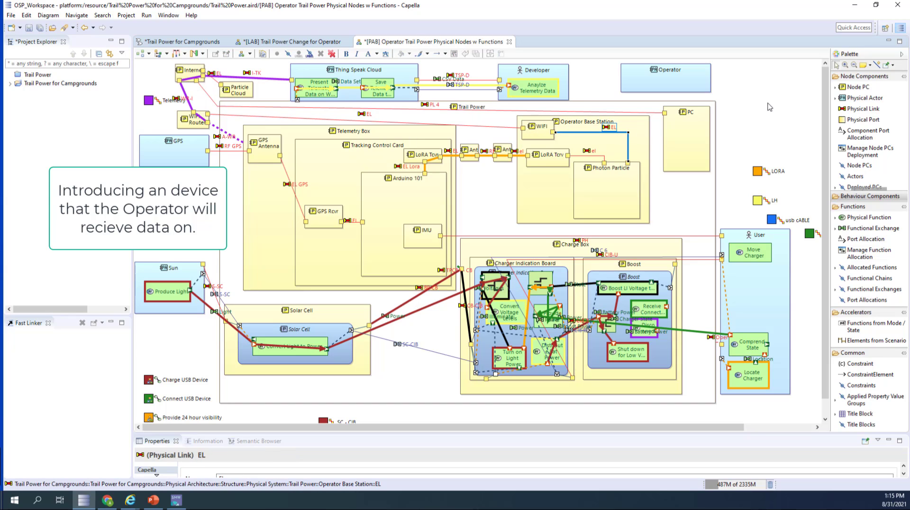
click(236, 91)
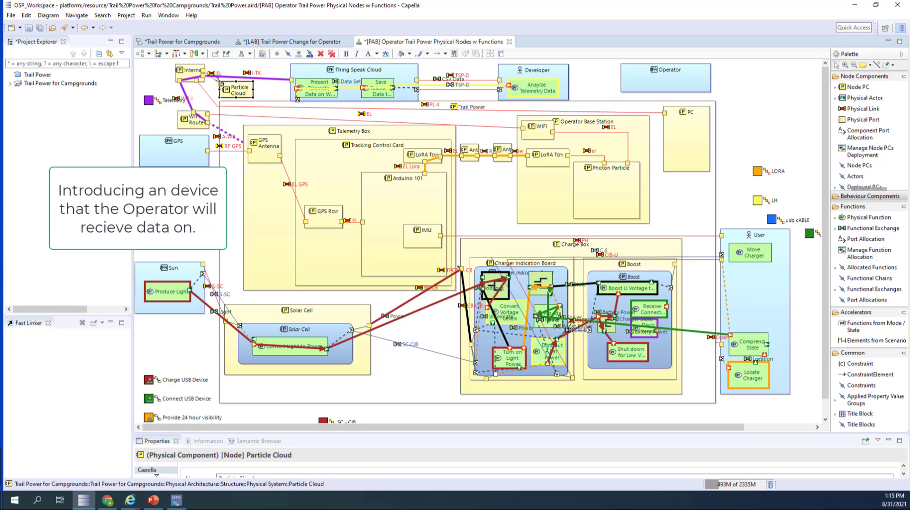
mouse_move(524, 251)
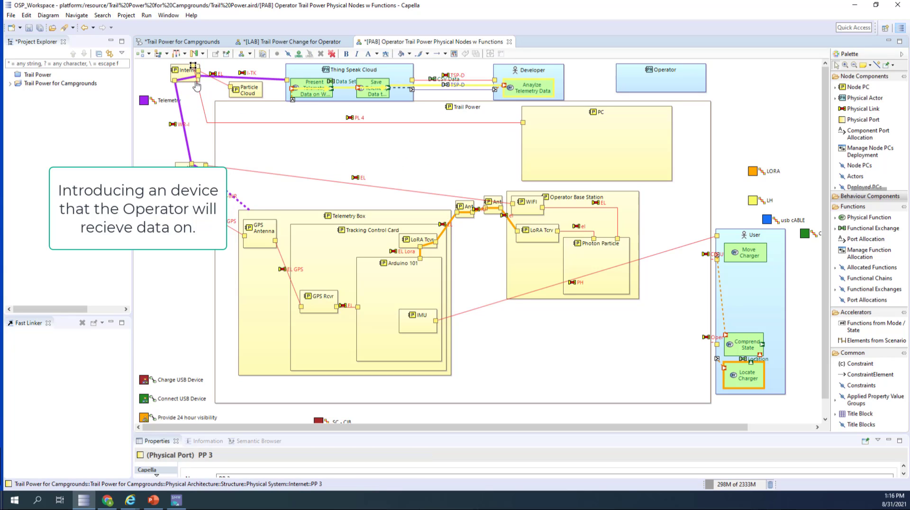
- Reroute the PC link along the top and start a physical path from the WiFi link
click(360, 123)
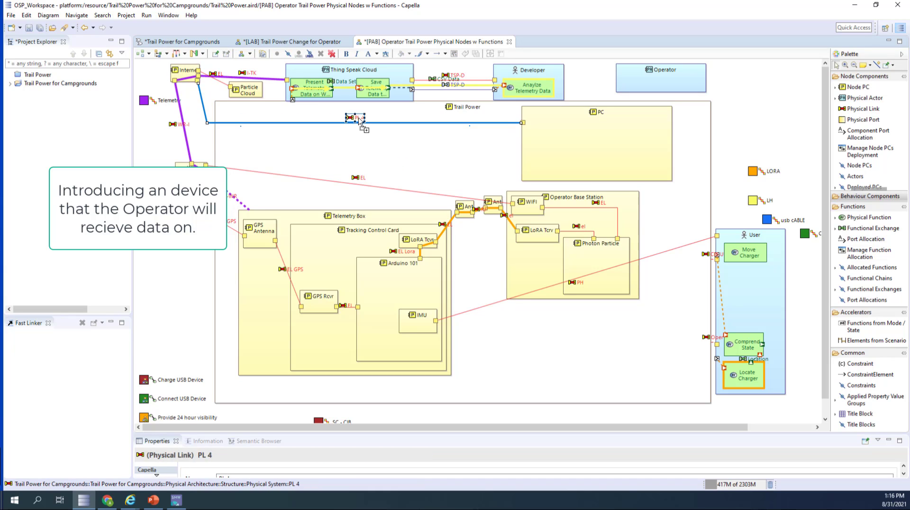
click(597, 144)
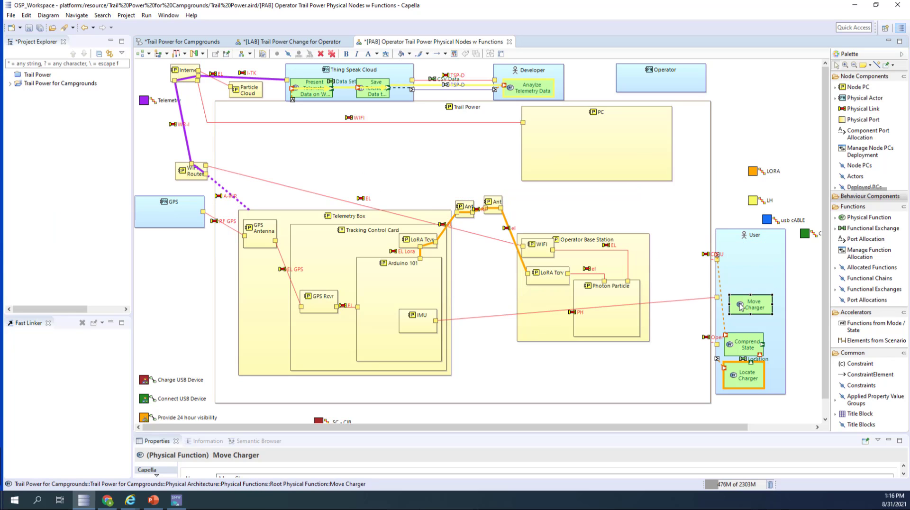
click(744, 374)
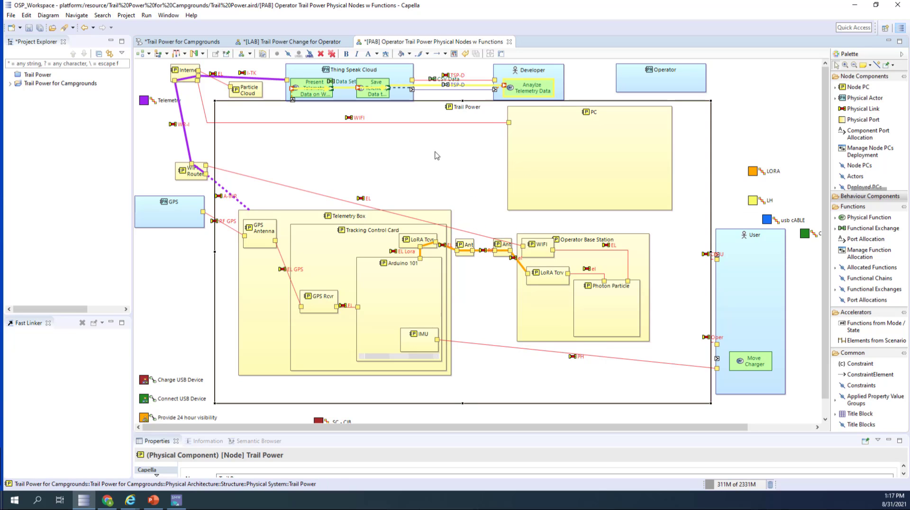
mouse_move(314, 127)
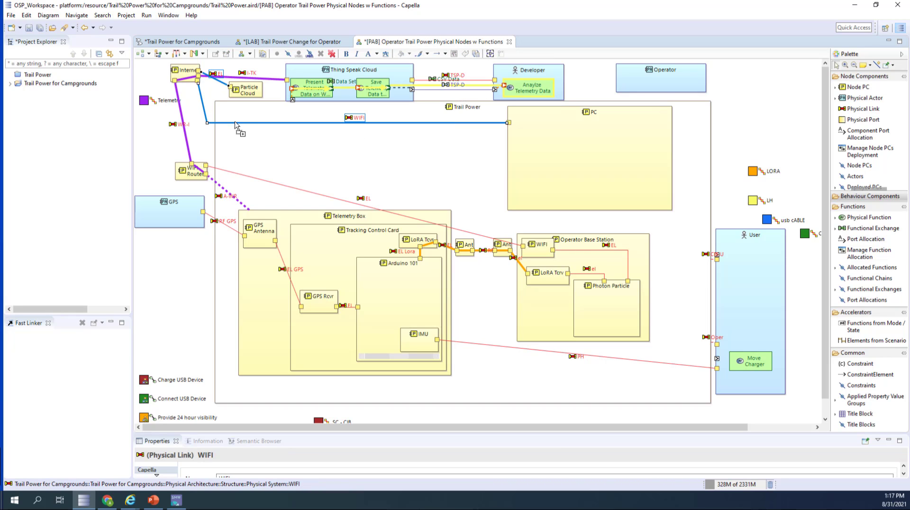
right_click(354, 125)
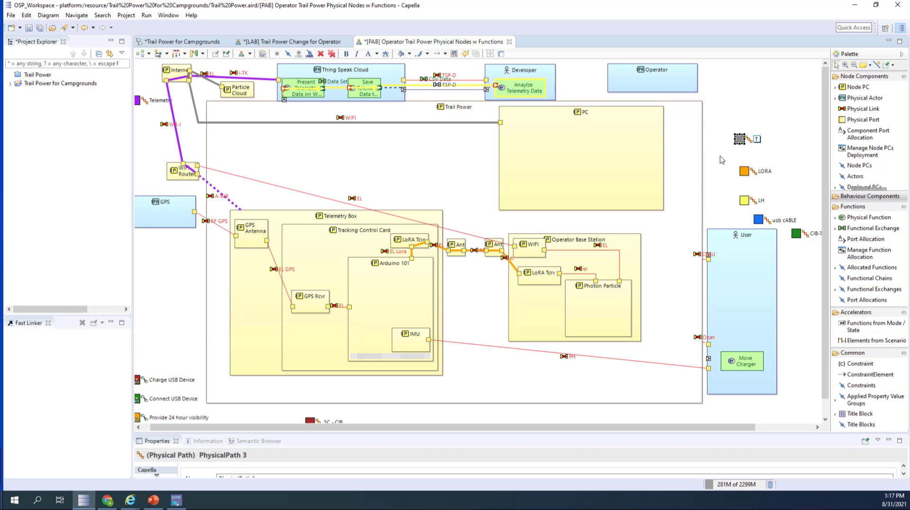
- Create a physical path description named Cloud and Back
click(757, 139)
text([PPD] Cloud and)
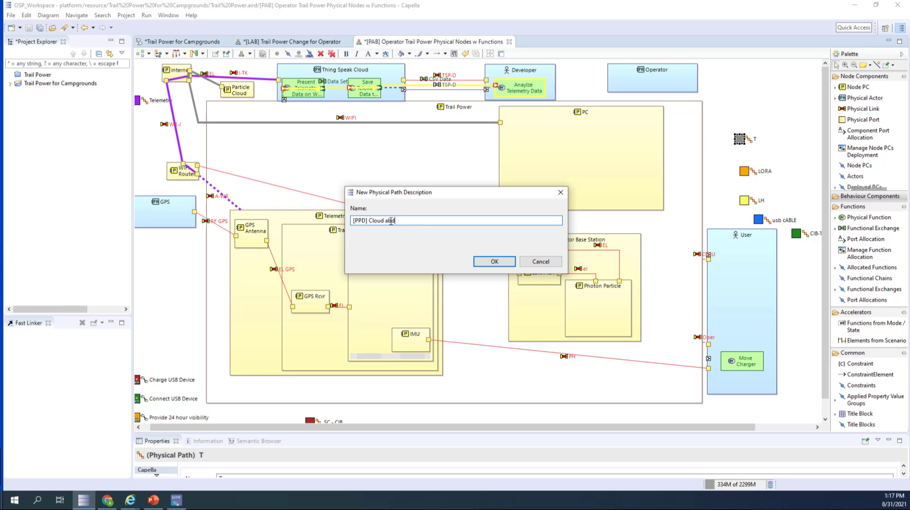
click(493, 261)
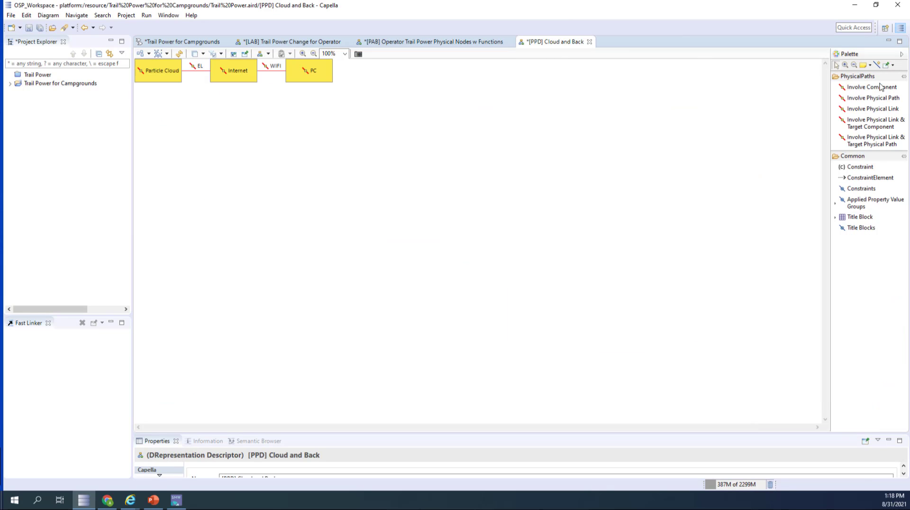
- Extend the path through WiFi Router, then the WiFi link and Photon Particle
click(873, 108)
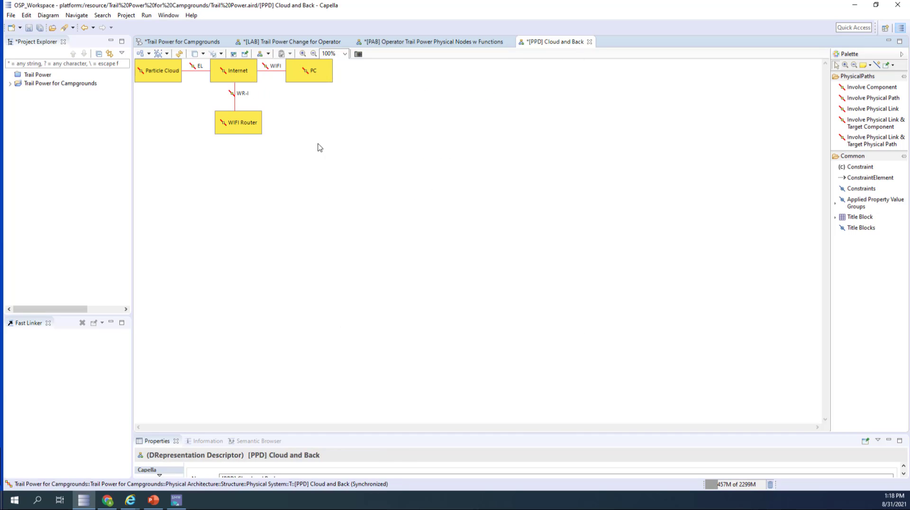
click(875, 123)
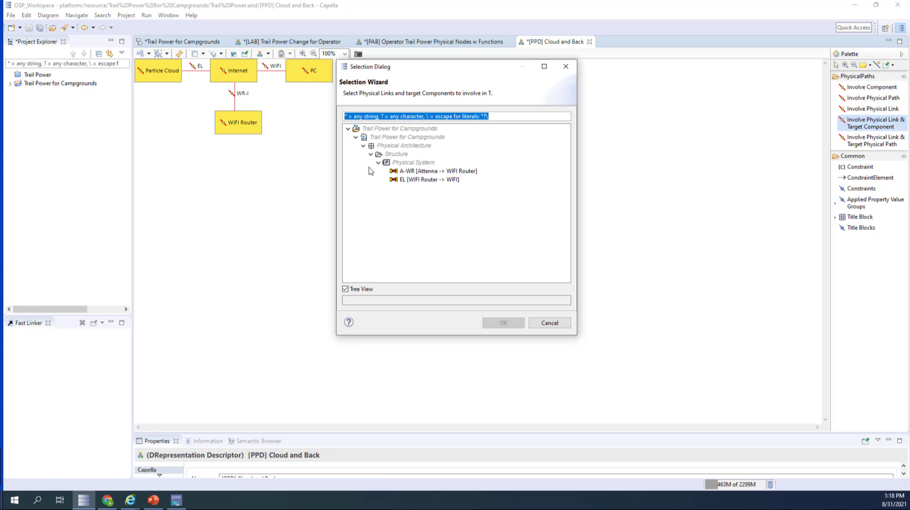
click(427, 180)
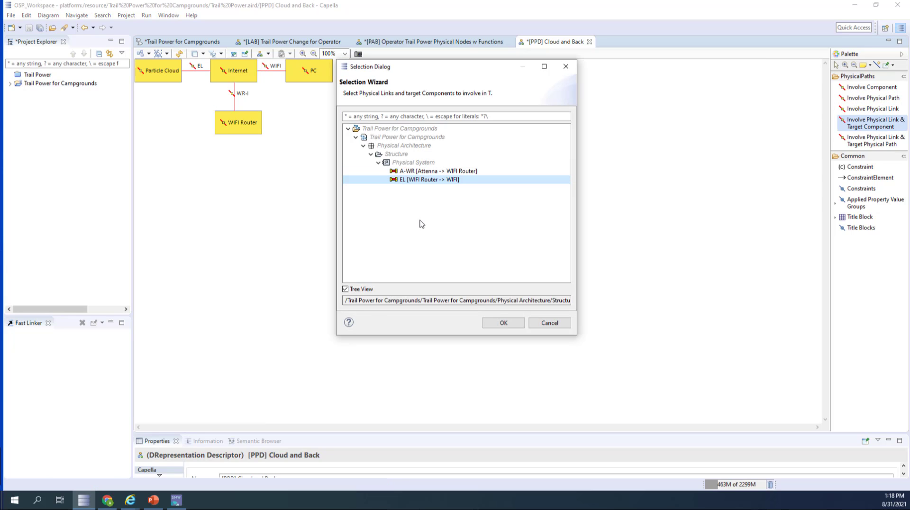
click(503, 323)
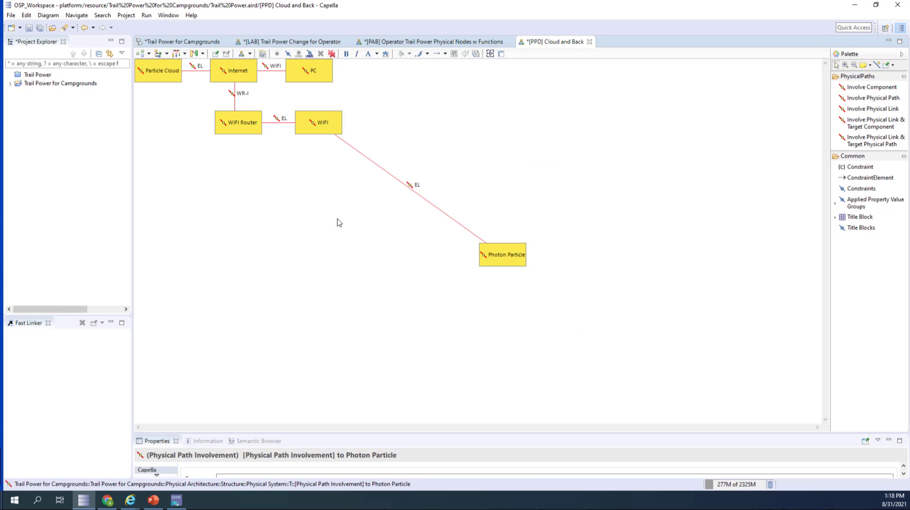
- Return to the PAB diagram and draw a physical link from Operator to PC
click(432, 41)
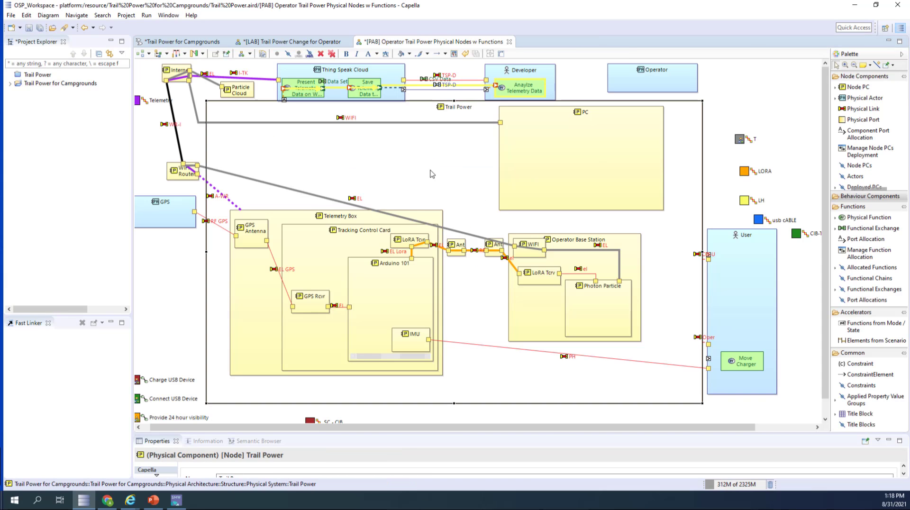
mouse_move(399, 150)
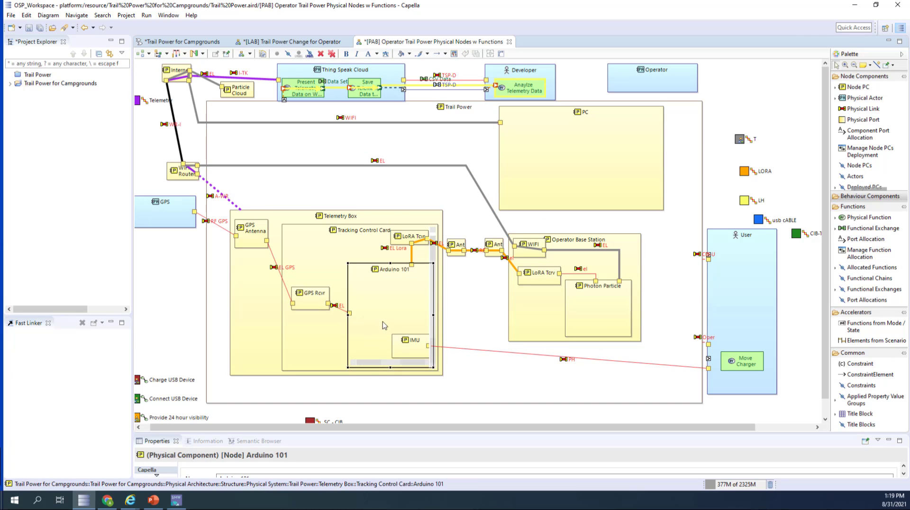
click(409, 338)
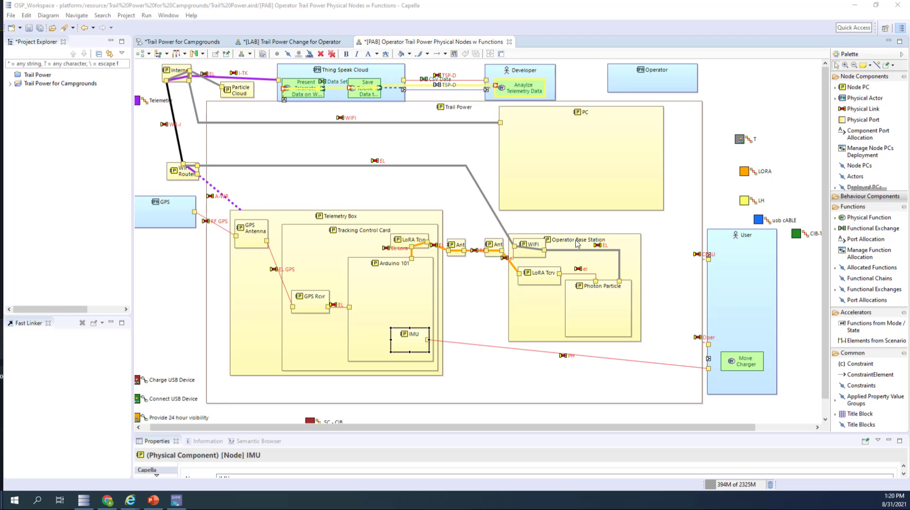
mouse_move(834, 144)
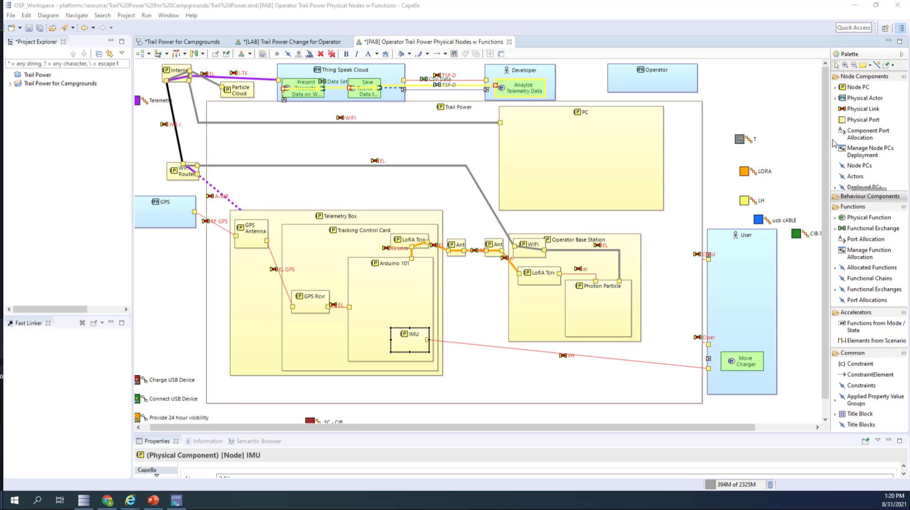
click(456, 107)
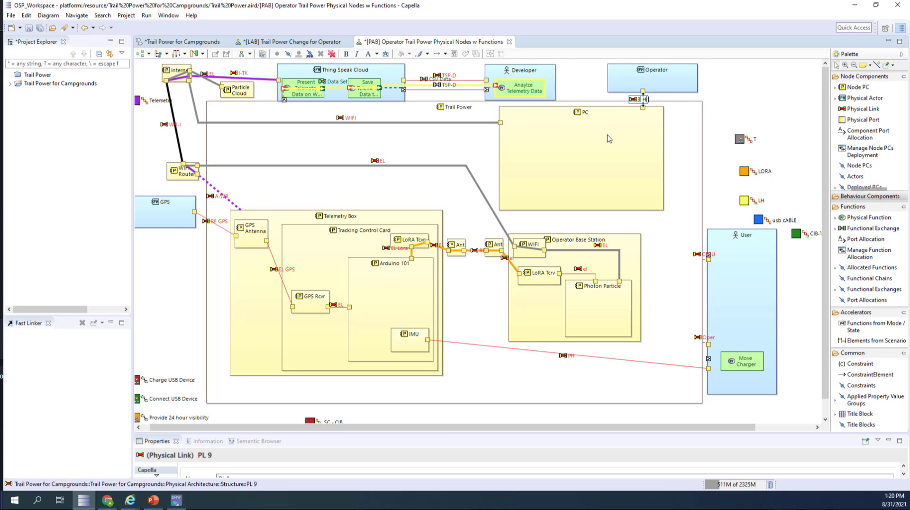
- Show a Telemetry PCBA node inside the Telemetry Box
click(638, 99)
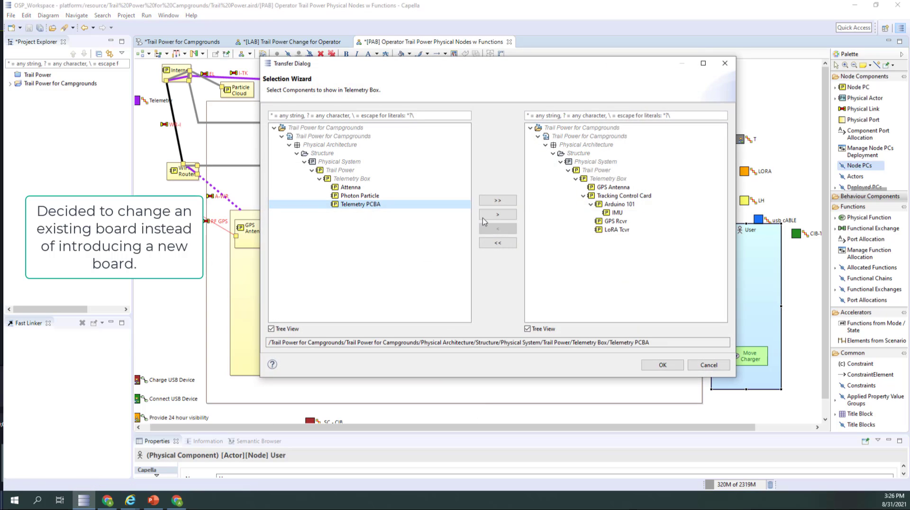
click(662, 365)
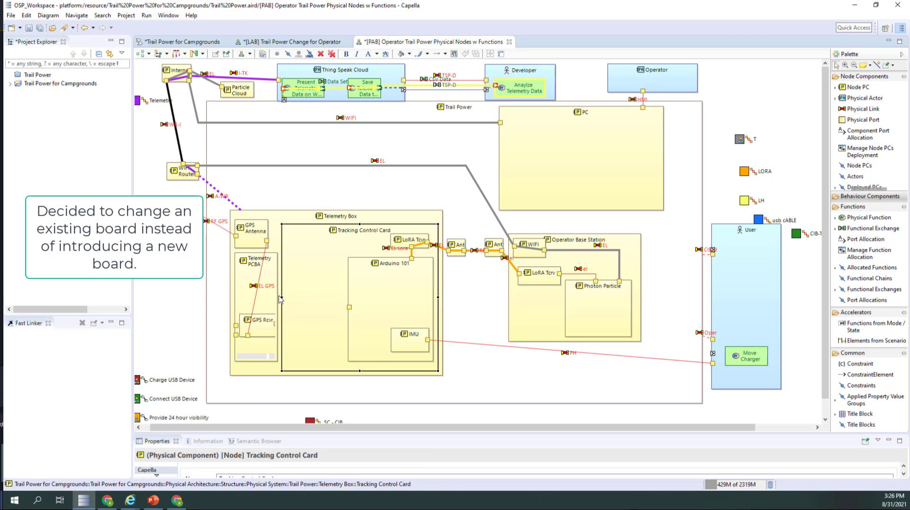
- Move Arduino 101, LoRA Tcvr and IMU from the Tracking Control Card into the Telemetry PCBA
click(255, 263)
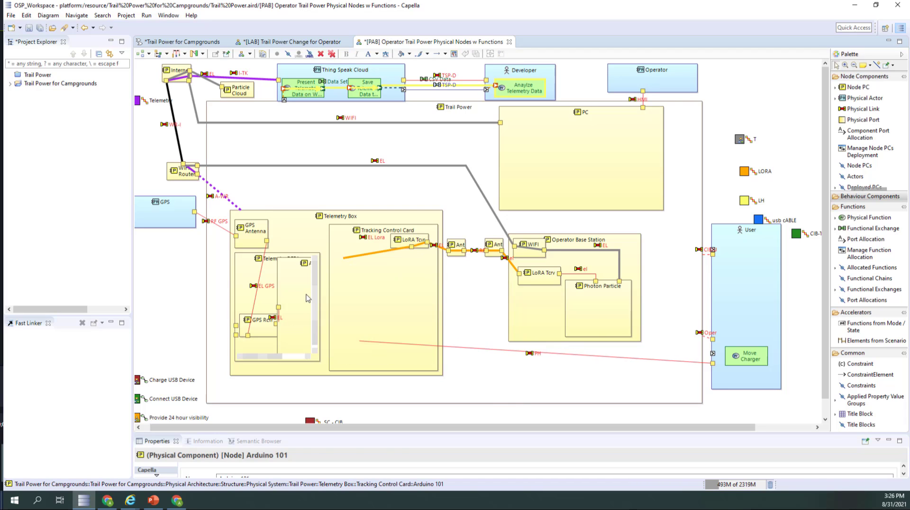
click(412, 229)
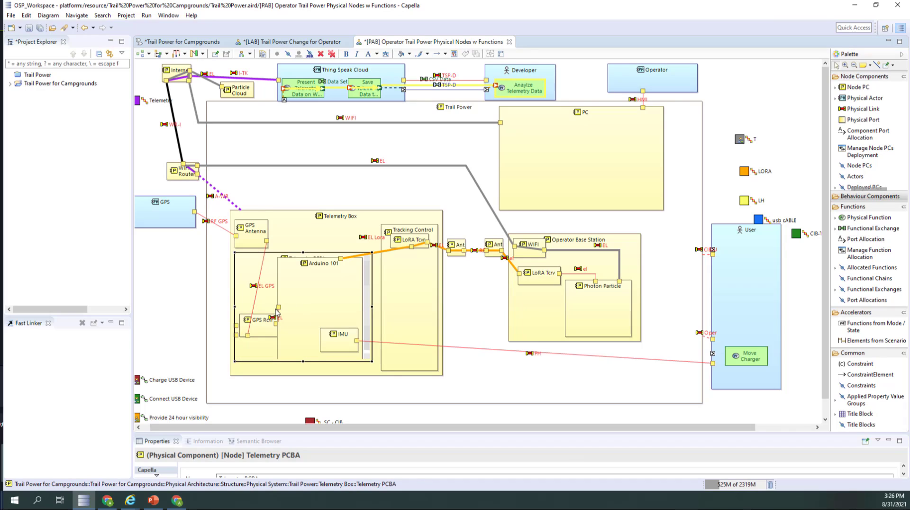
click(325, 277)
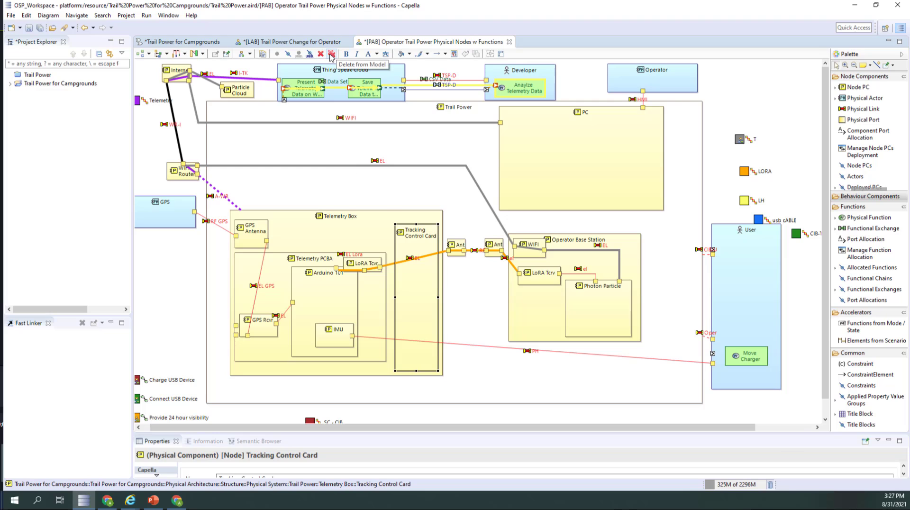
- Cancel the deletion of the Tracking Control Card, keeping it in the model
click(330, 53)
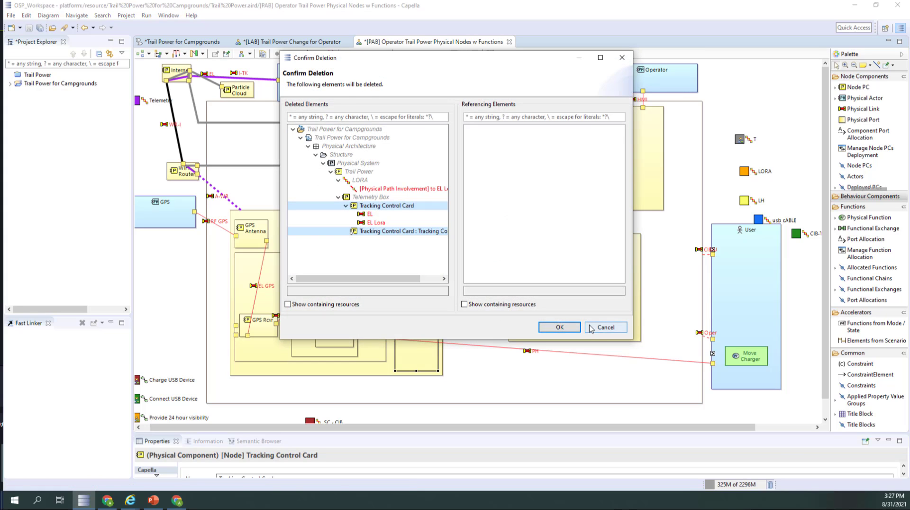
click(605, 327)
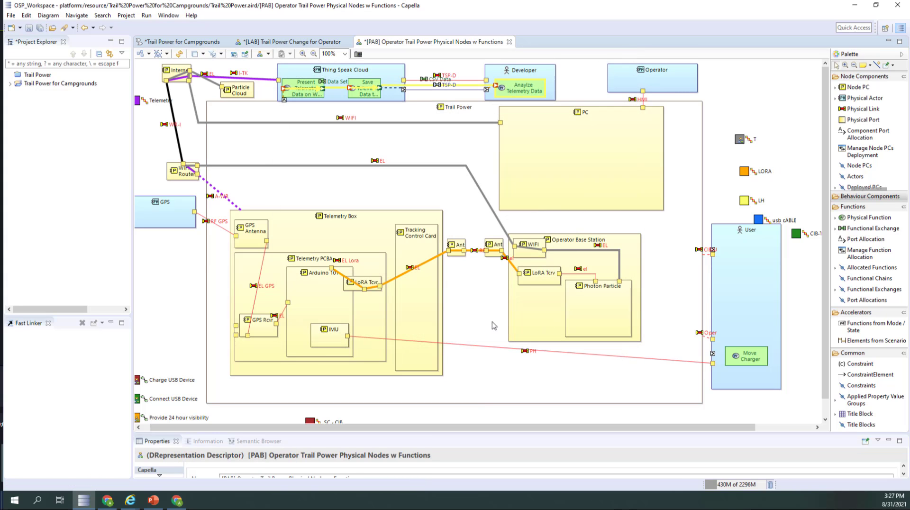
- Show the card's related elements in the project tree and expand it to the EL Lora link
right_click(415, 234)
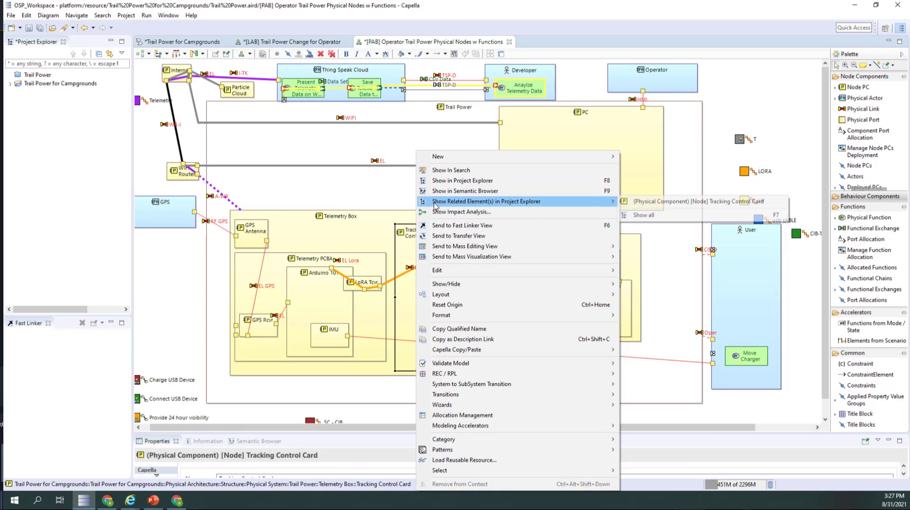
click(486, 201)
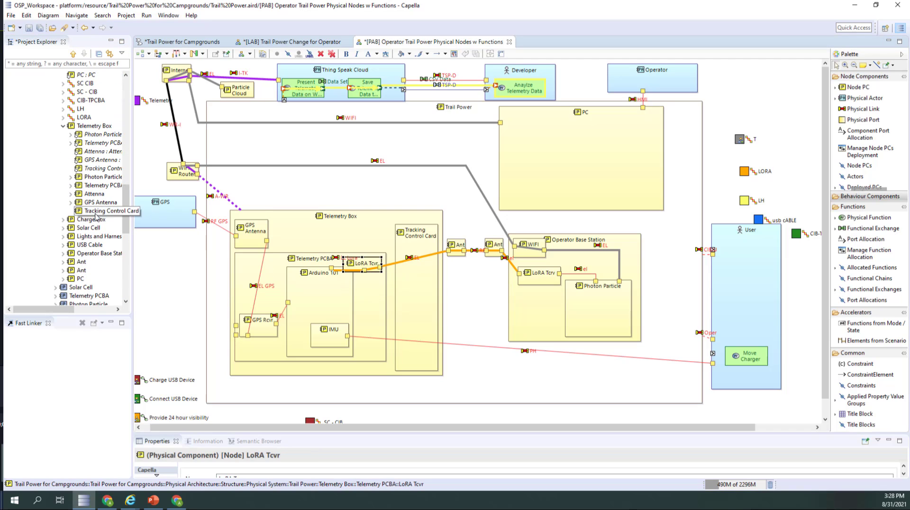
click(123, 54)
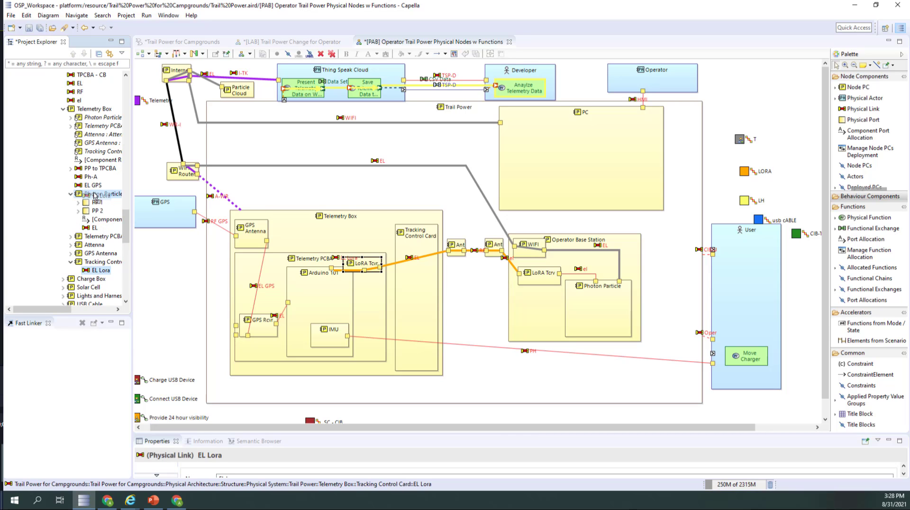
- Select the EL Lora link, then move GPS Rcvr into the Telemetry PCBA
click(102, 236)
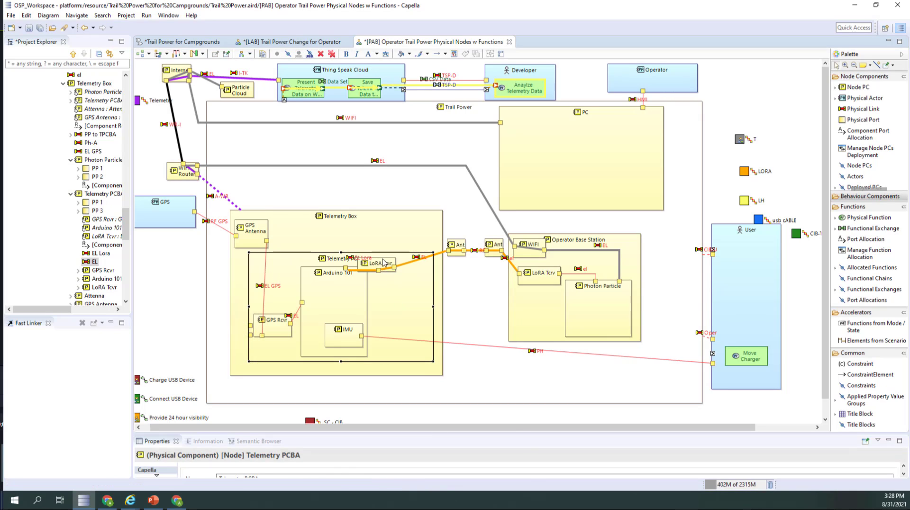
click(345, 272)
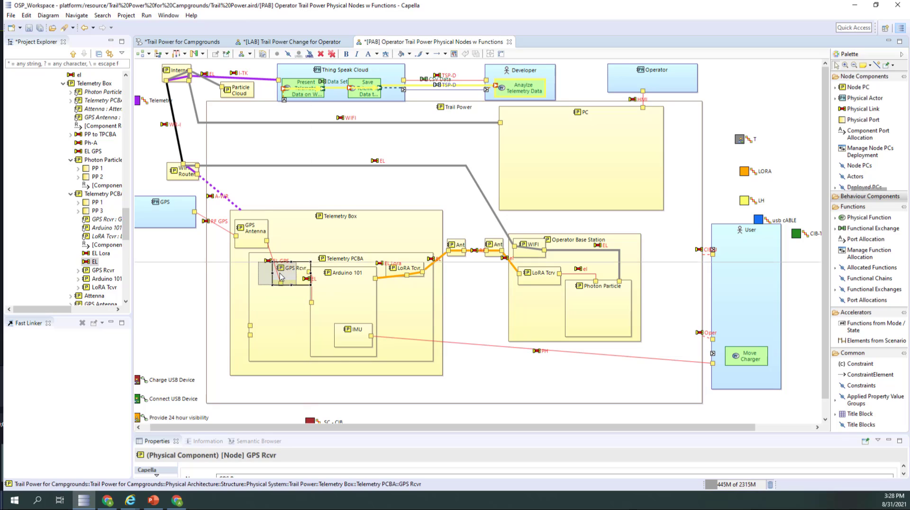
click(341, 258)
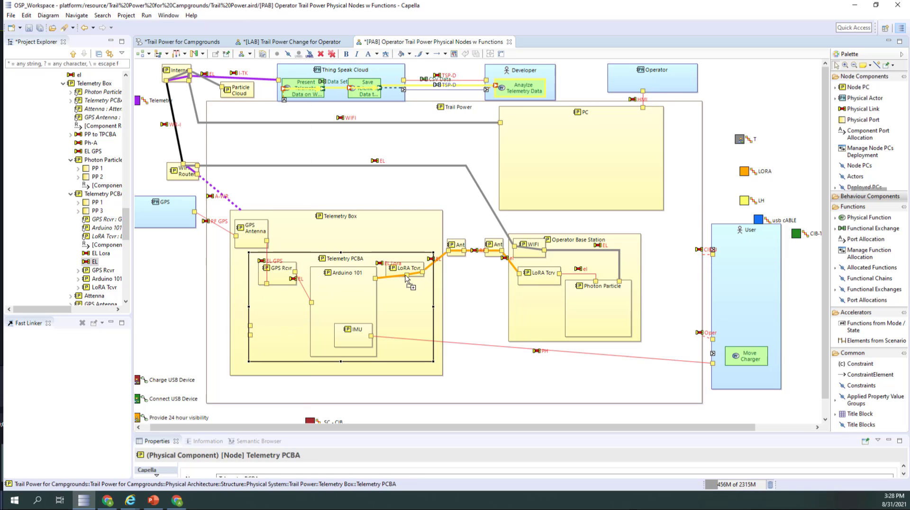